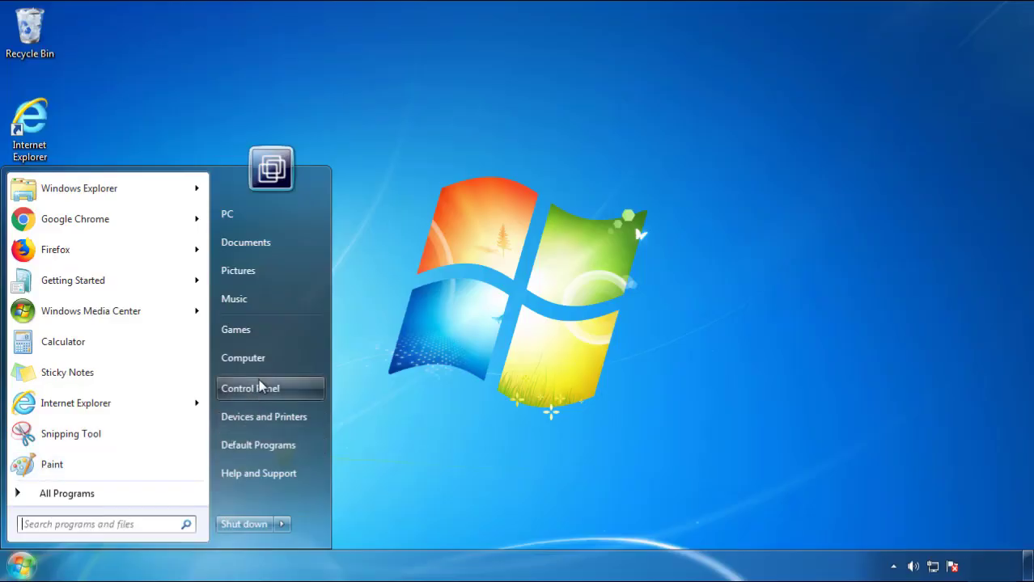
# Open Programs and Features and sort by Installed On, putting SearchMine 2.00 first
pyautogui.click(250, 388)
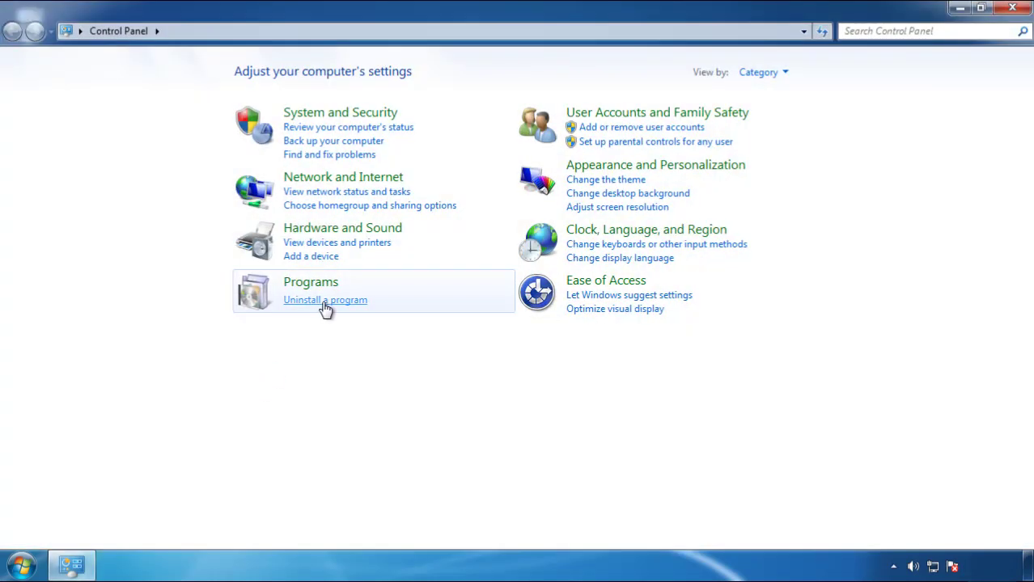
pyautogui.click(325, 300)
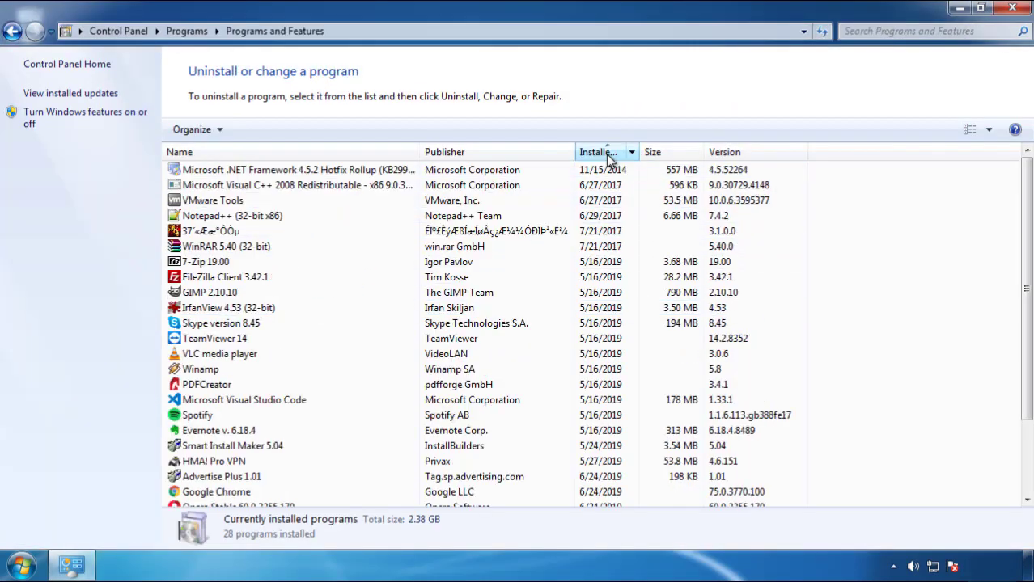
pyautogui.click(604, 152)
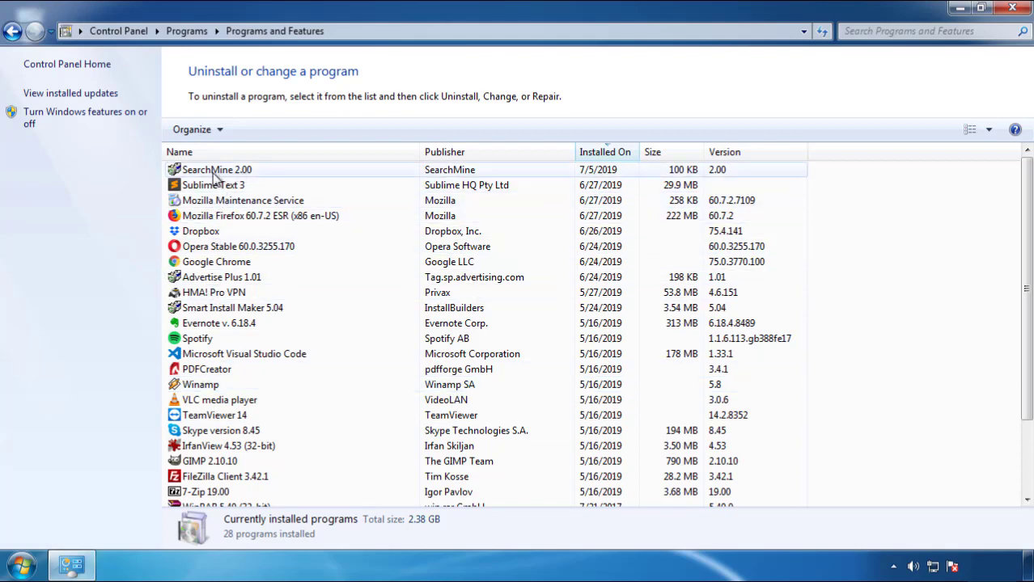
# Uninstall SearchMine 2.00 through its wizard, then close Programs and Features
pyautogui.click(257, 129)
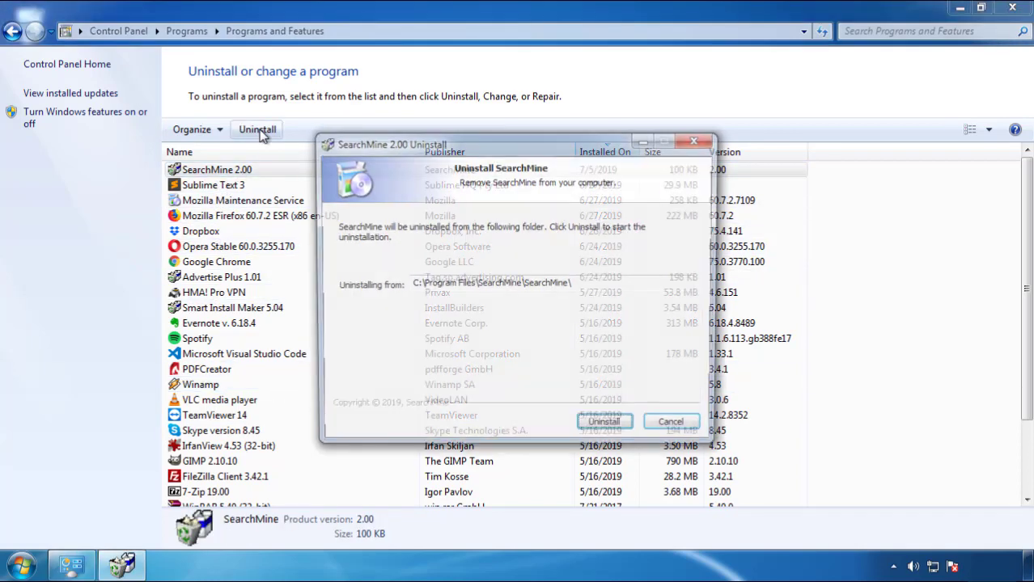
pyautogui.click(603, 422)
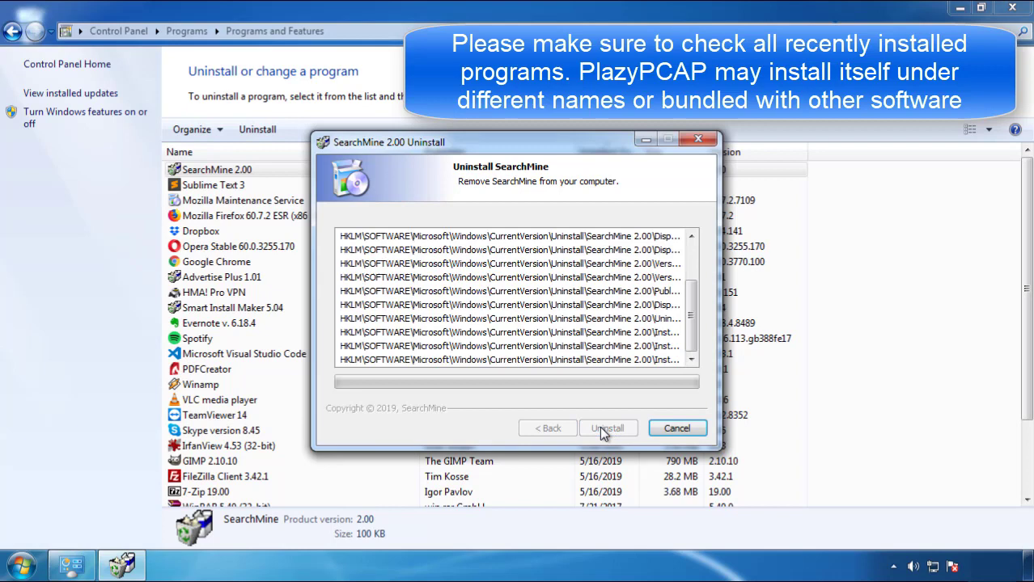
pyautogui.click(607, 428)
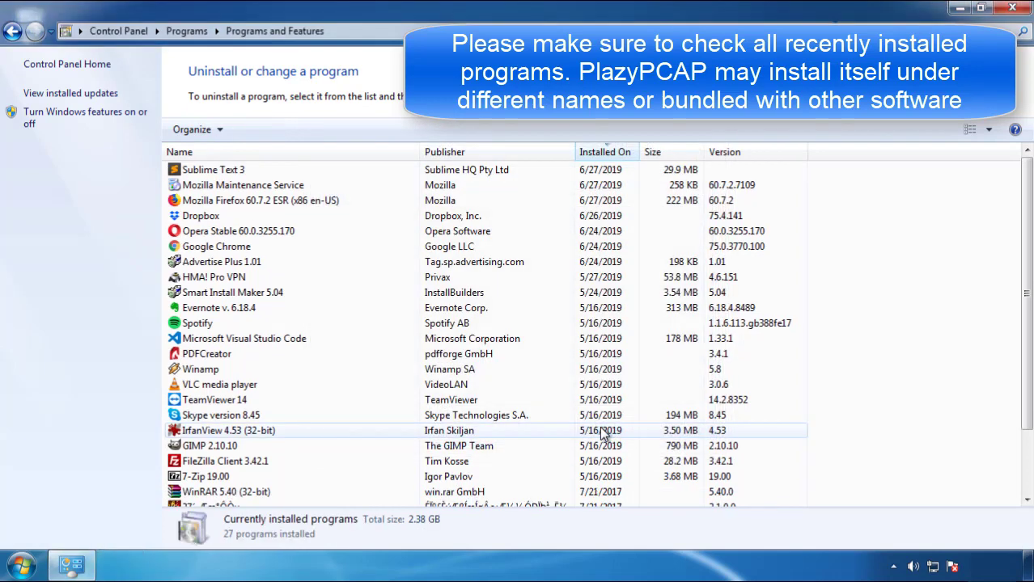
pyautogui.click(214, 400)
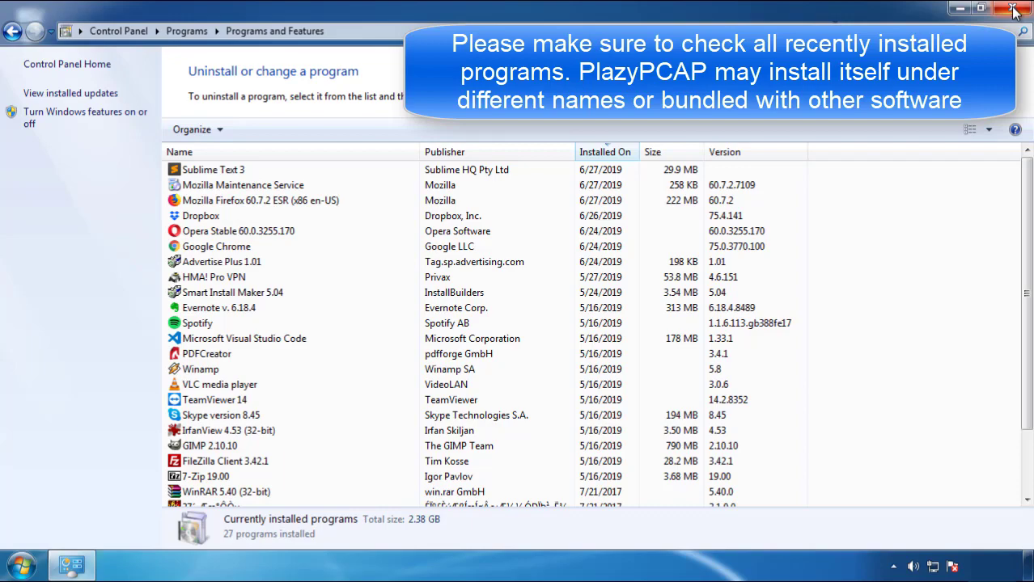
pyautogui.click(1014, 9)
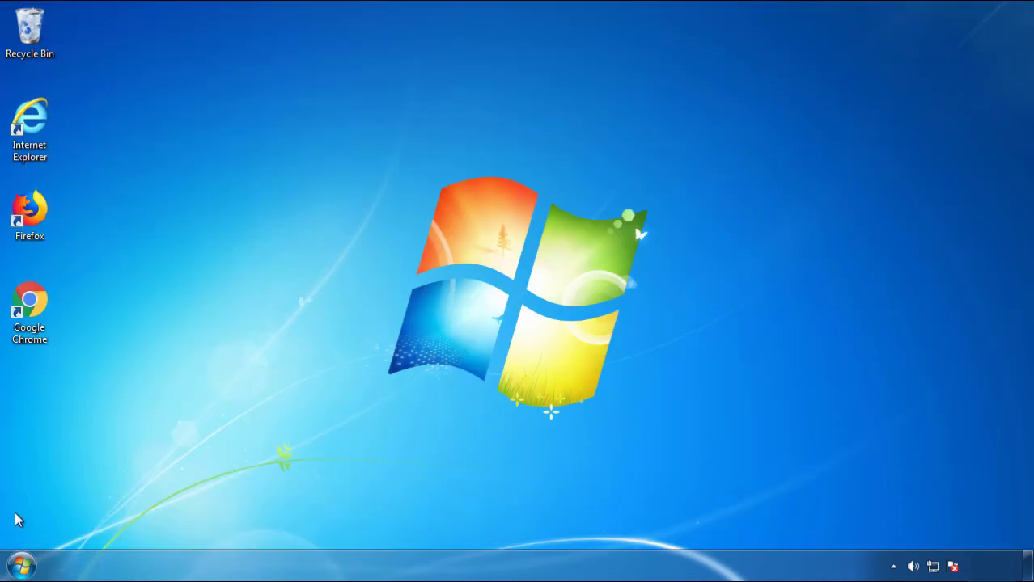
# Restart the computer and boot into Safe Mode via F8
pyautogui.click(283, 524)
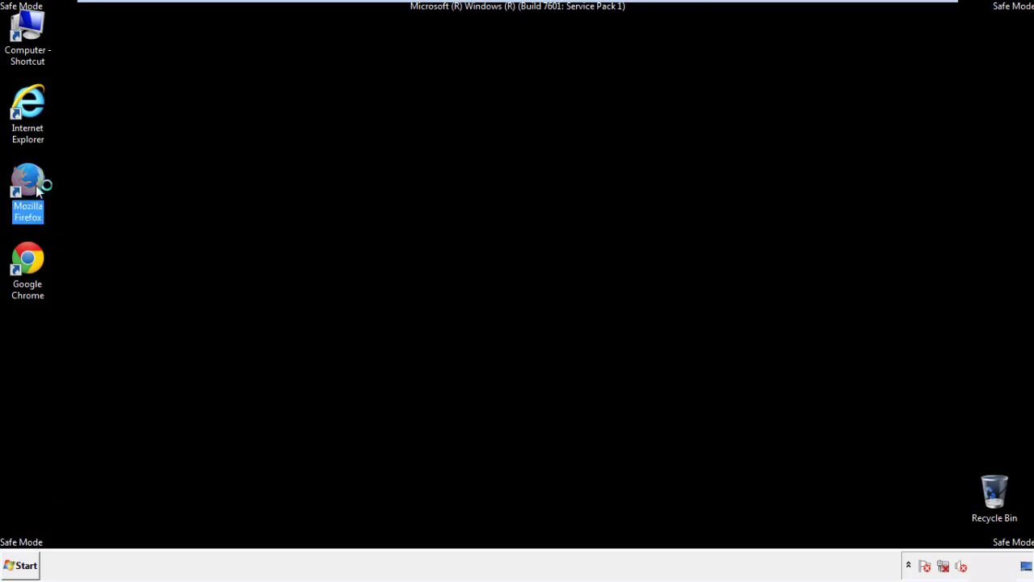
# Launch Firefox, decline the default-browser offer, and toggle the menu bar off and back on
pyautogui.doubleClick(28, 188)
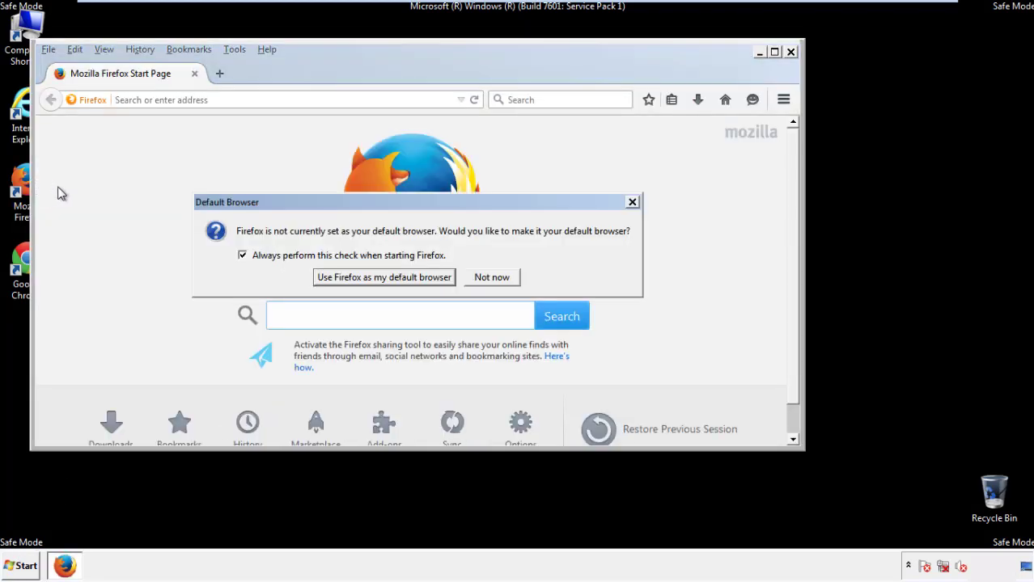
pyautogui.click(491, 277)
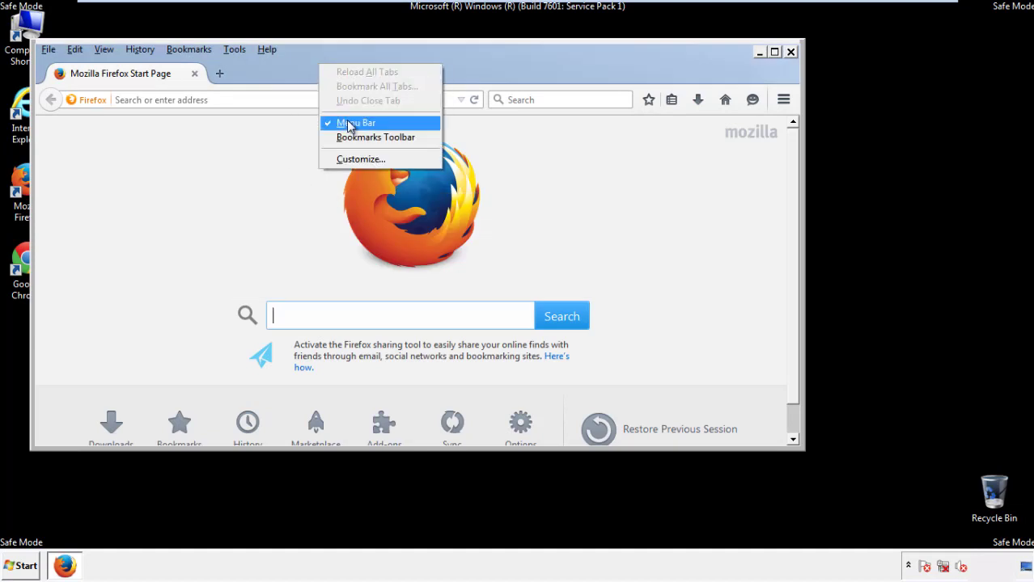
pyautogui.click(356, 122)
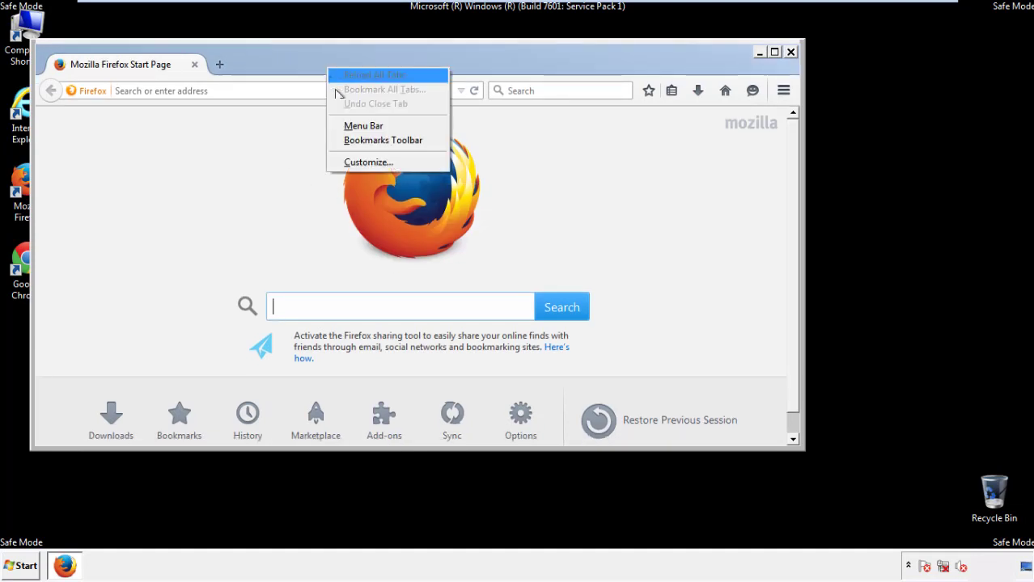
pyautogui.click(363, 125)
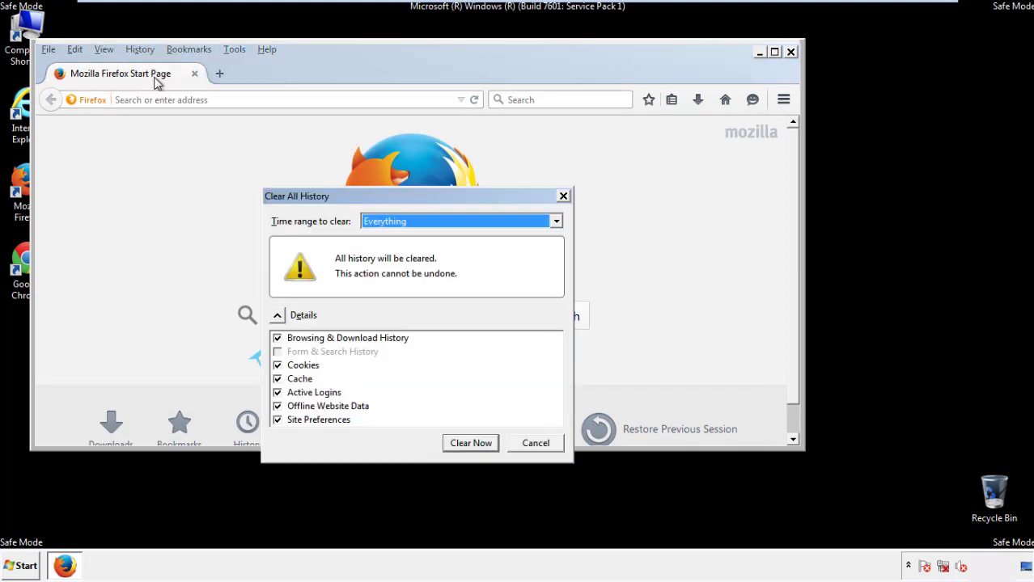
# Clear all Firefox history for time range Everything, with Site Preferences included
pyautogui.click(459, 220)
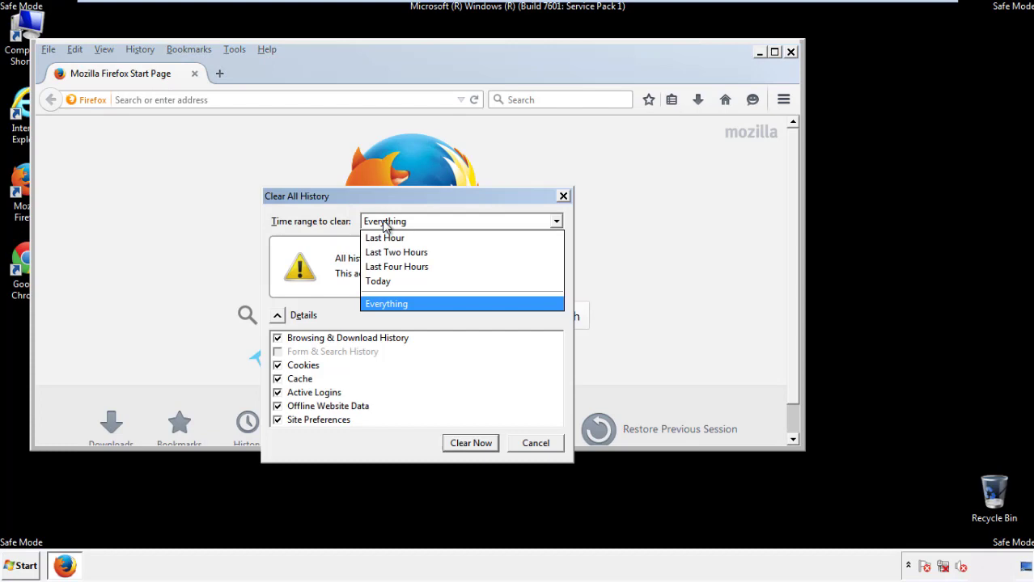
pyautogui.click(386, 303)
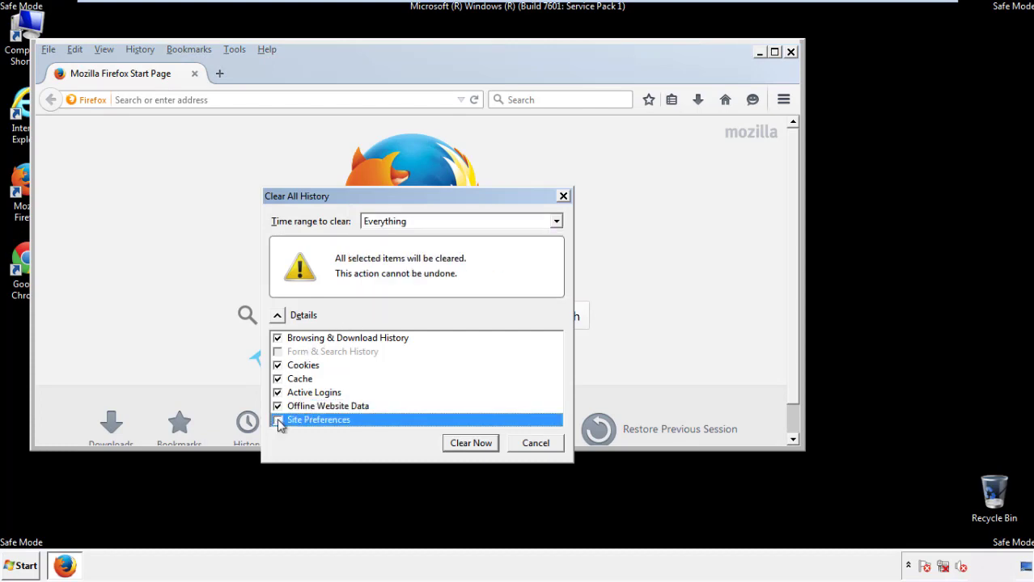
pyautogui.click(277, 420)
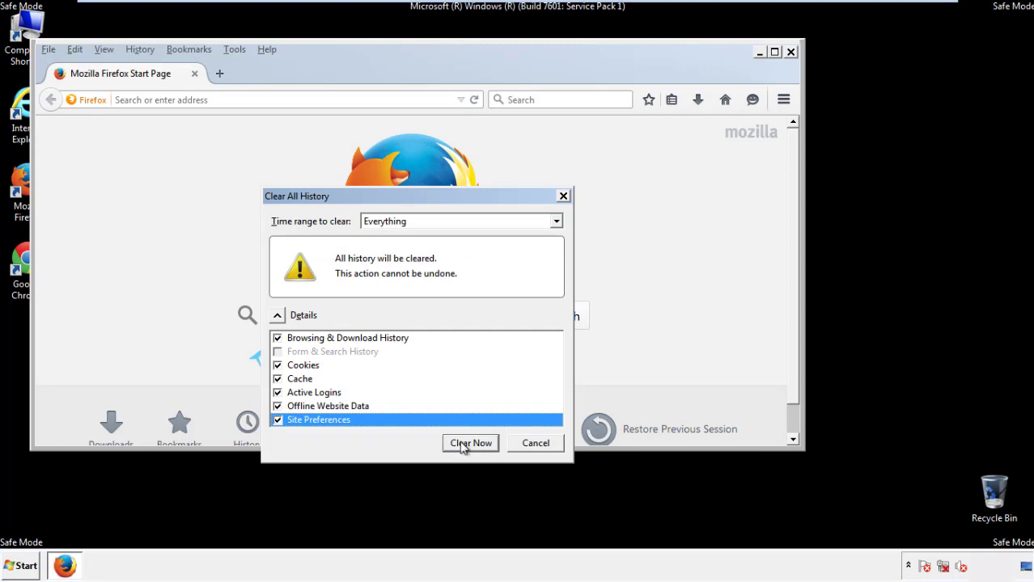
pyautogui.click(470, 443)
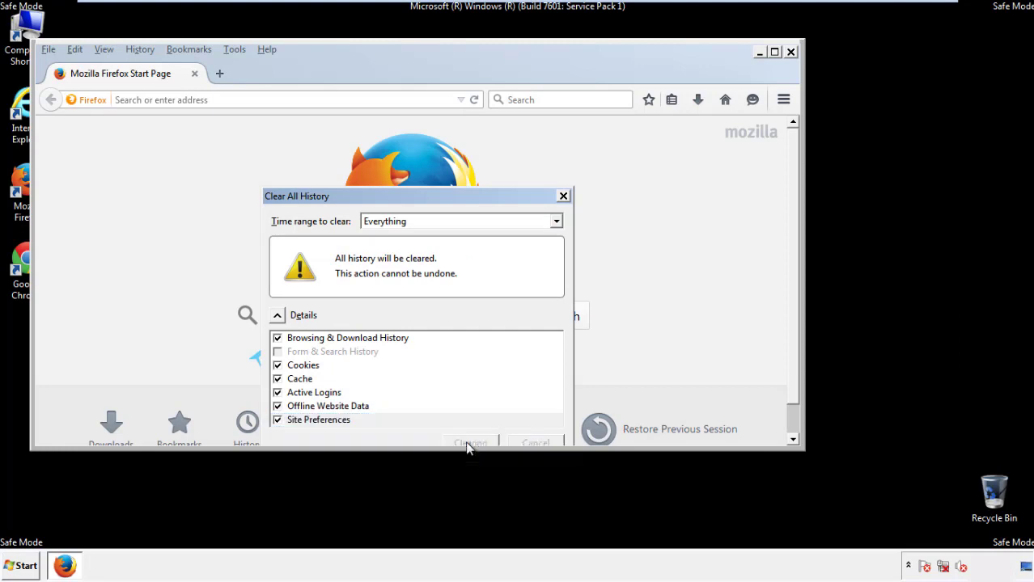
pyautogui.click(469, 444)
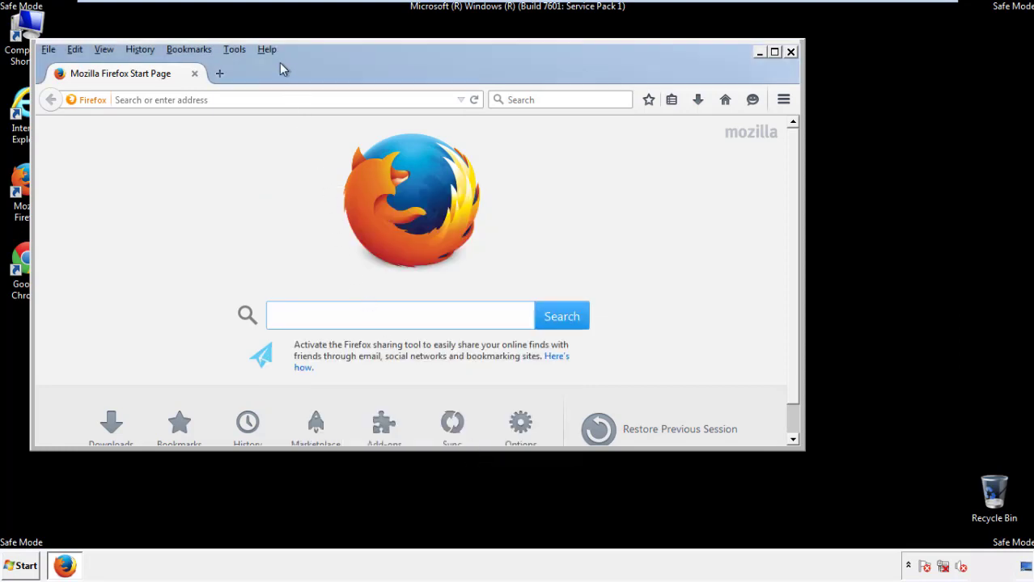
# Refresh Firefox from Troubleshooting Information, decline default-browser prompt, and close the window
pyautogui.click(266, 49)
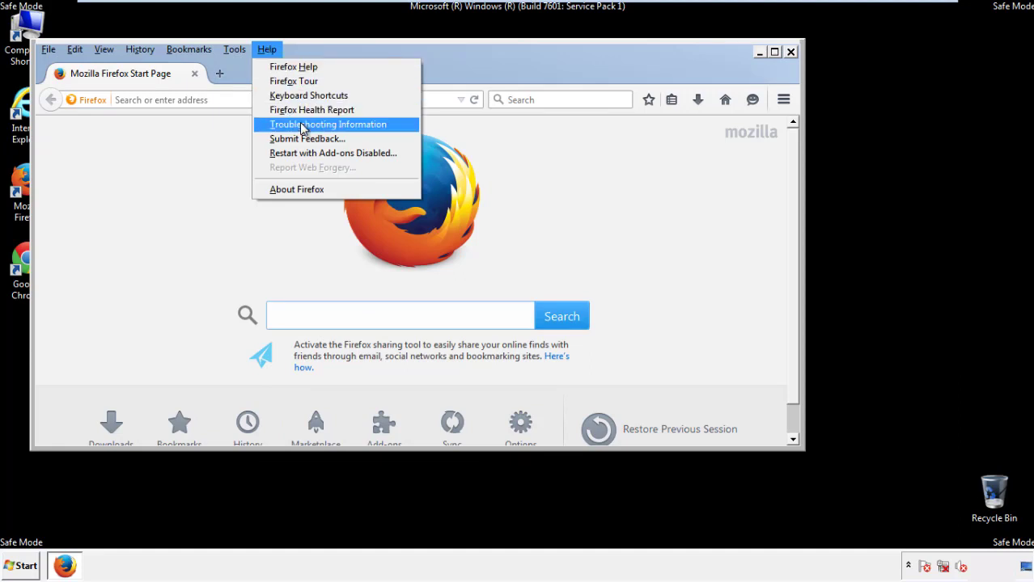
pyautogui.click(328, 124)
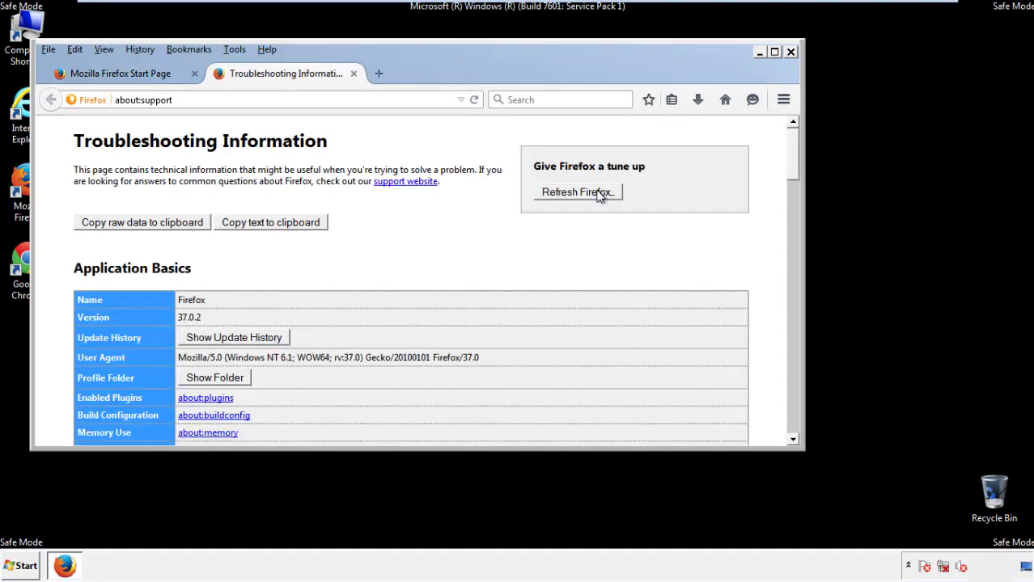
pyautogui.click(577, 192)
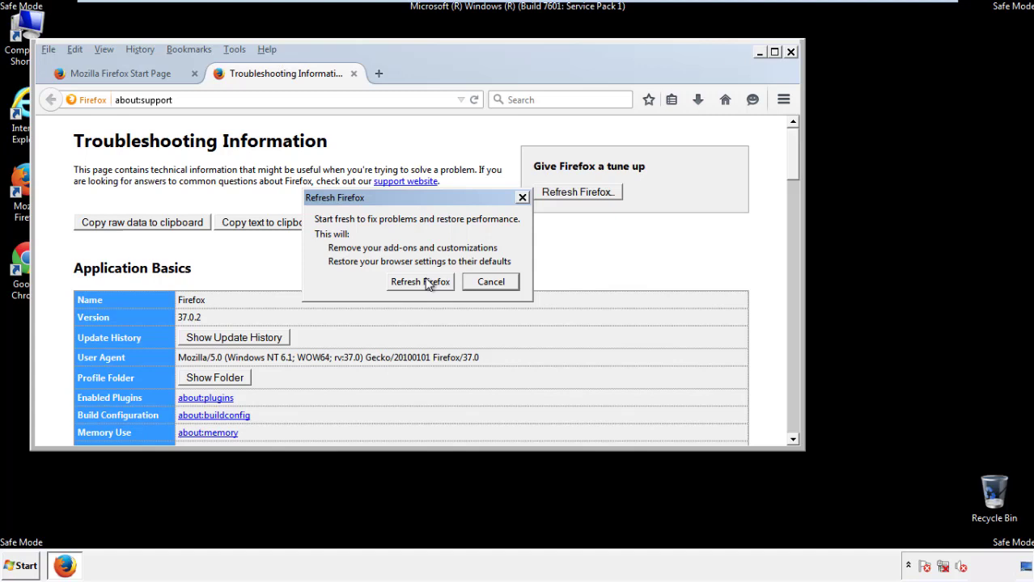
pyautogui.click(420, 282)
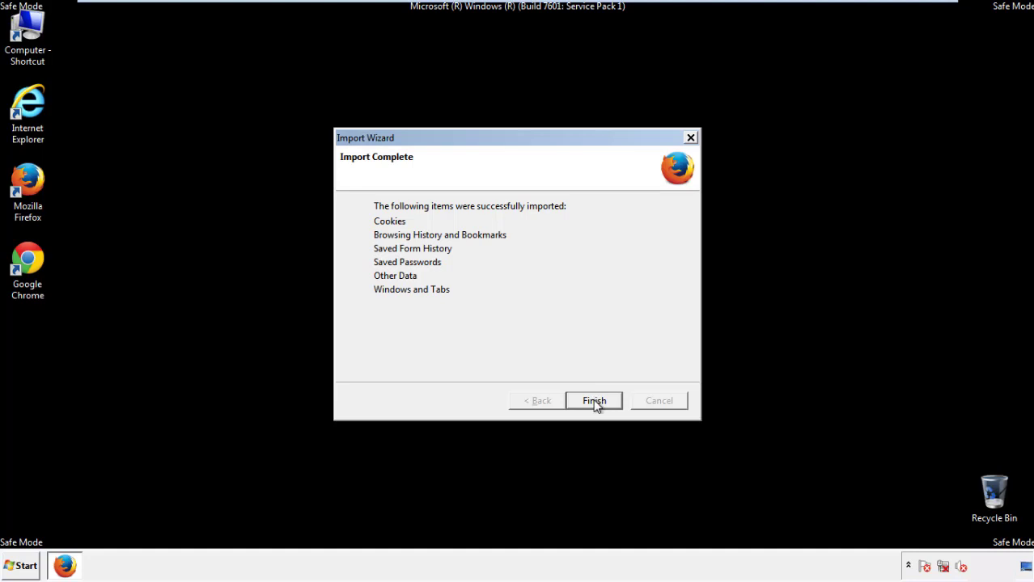
pyautogui.click(594, 400)
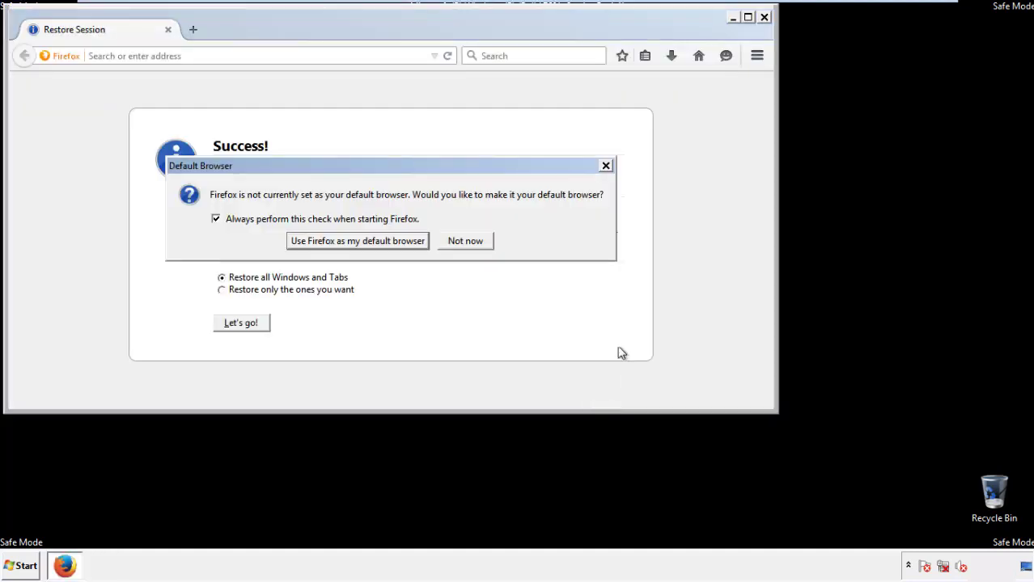
pyautogui.click(465, 240)
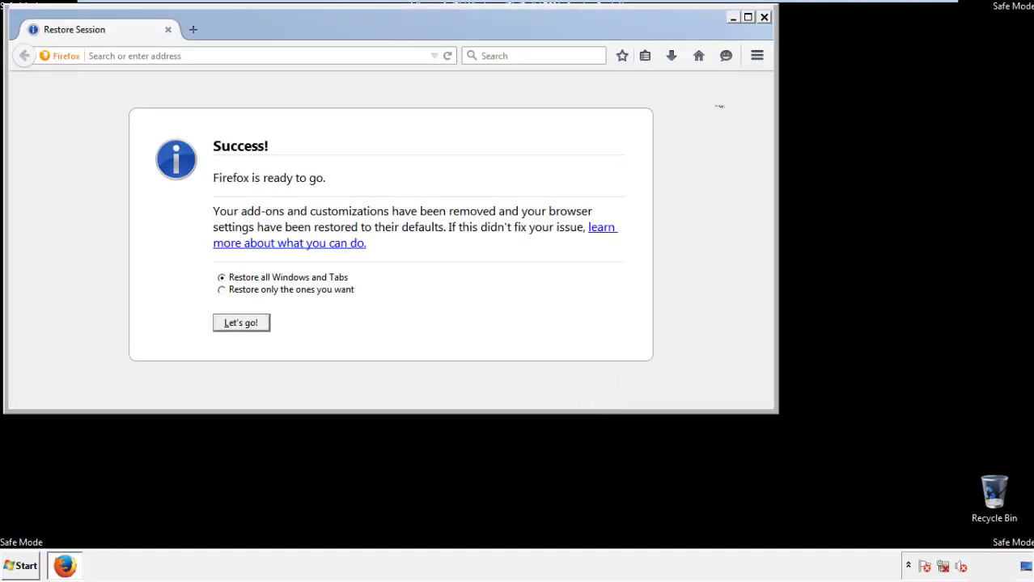
pyautogui.click(763, 16)
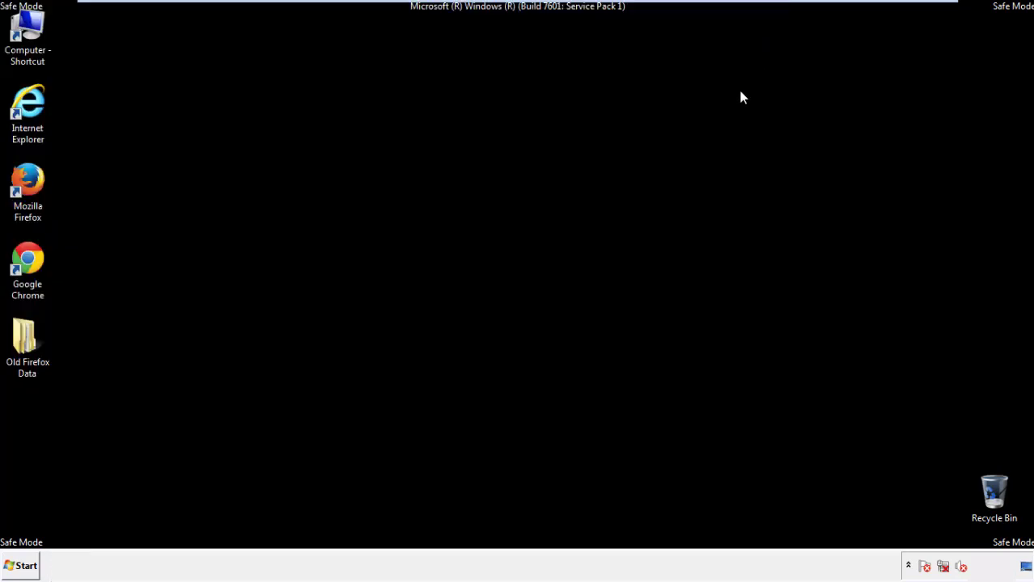
# Launch Google Chrome from its desktop shortcut
pyautogui.click(28, 266)
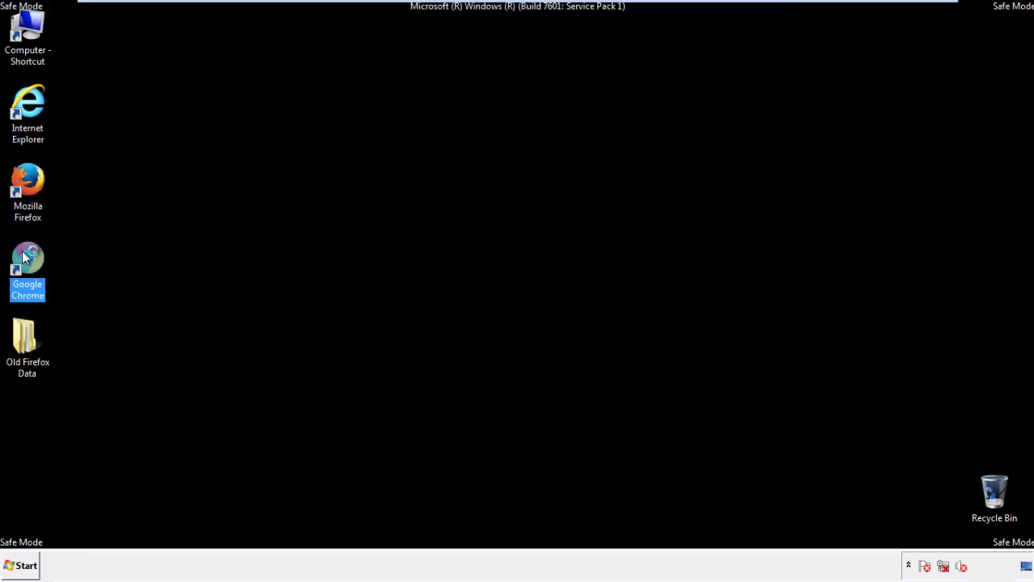
pyautogui.doubleClick(27, 268)
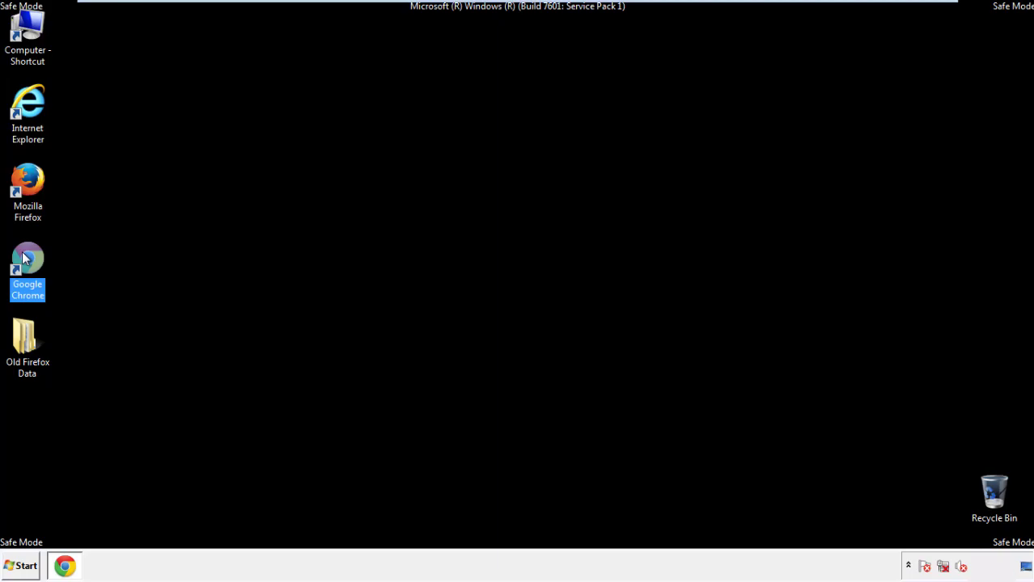
pyautogui.doubleClick(28, 269)
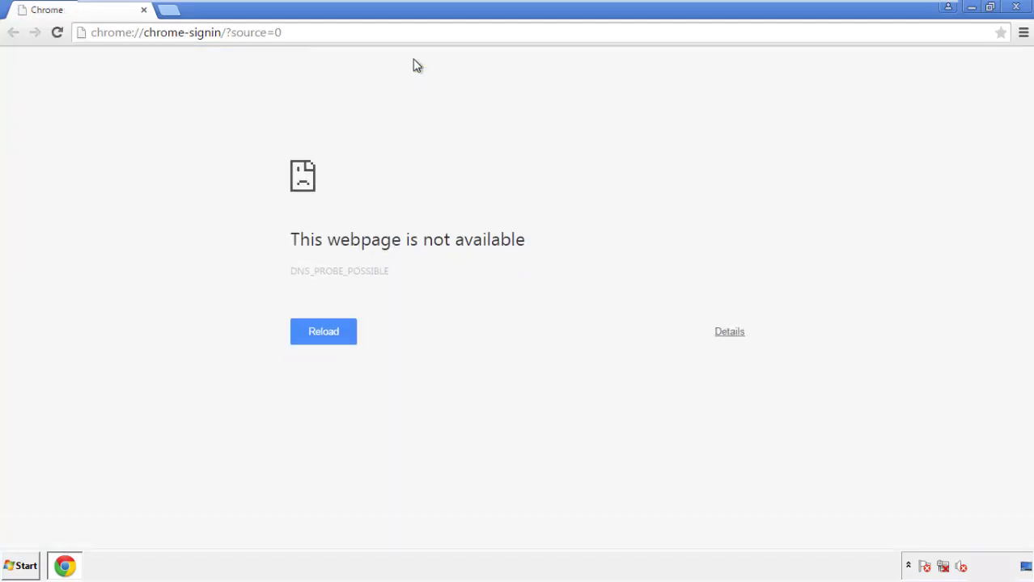
# Bring up Chrome's Clear browsing data dialog from Settings' History page
pyautogui.click(1023, 32)
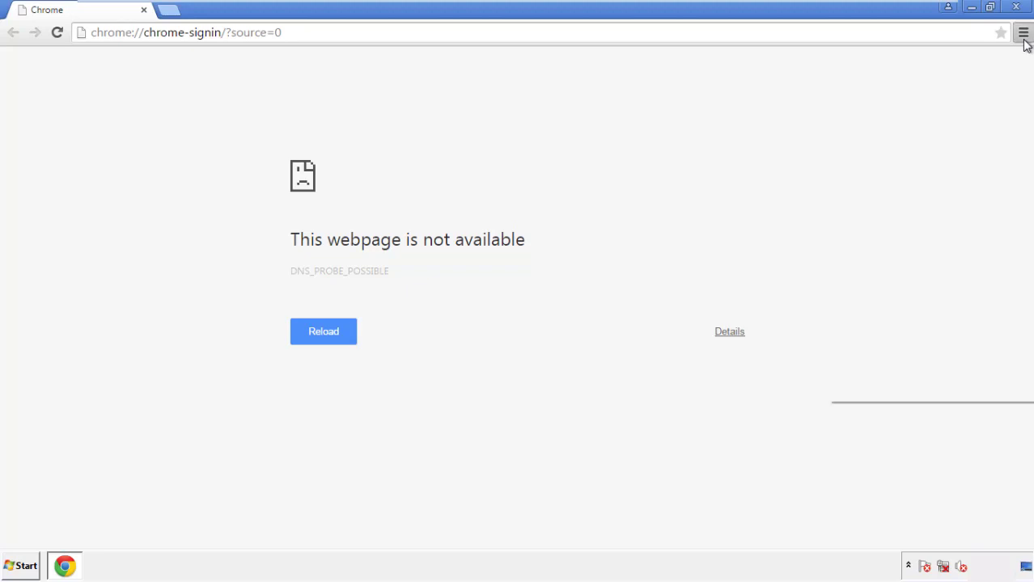
pyautogui.click(1023, 33)
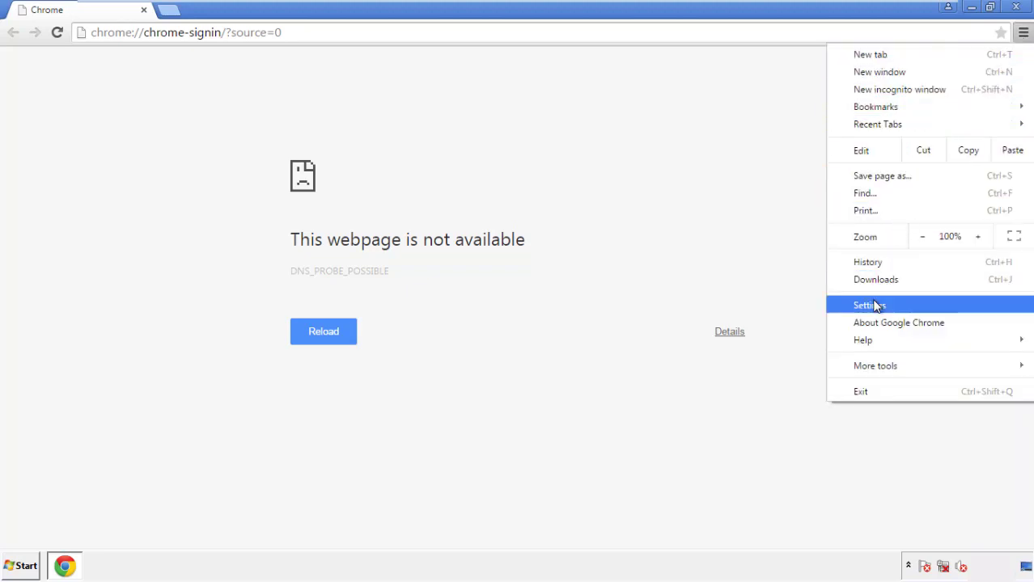
pyautogui.click(869, 305)
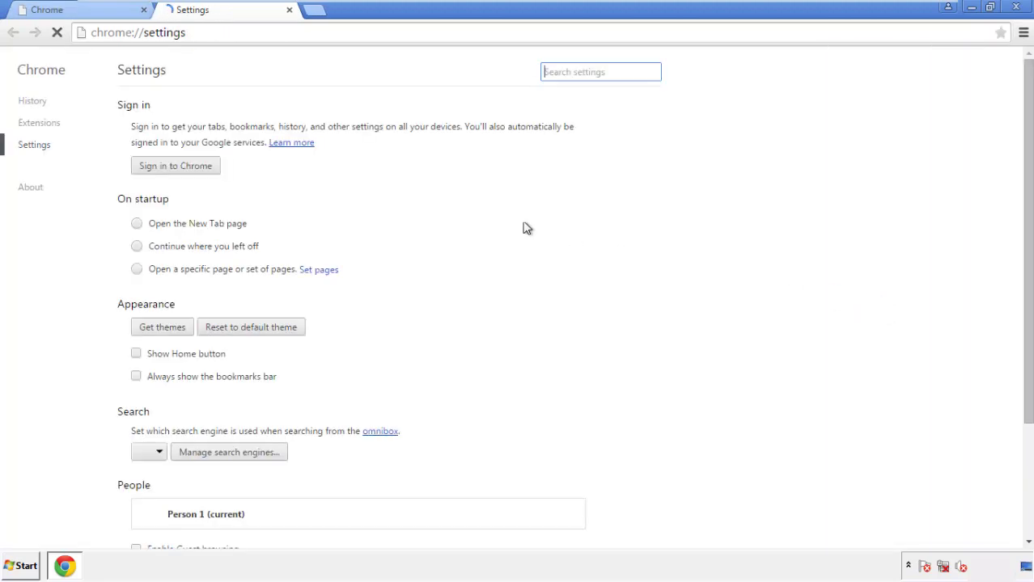
pyautogui.click(32, 100)
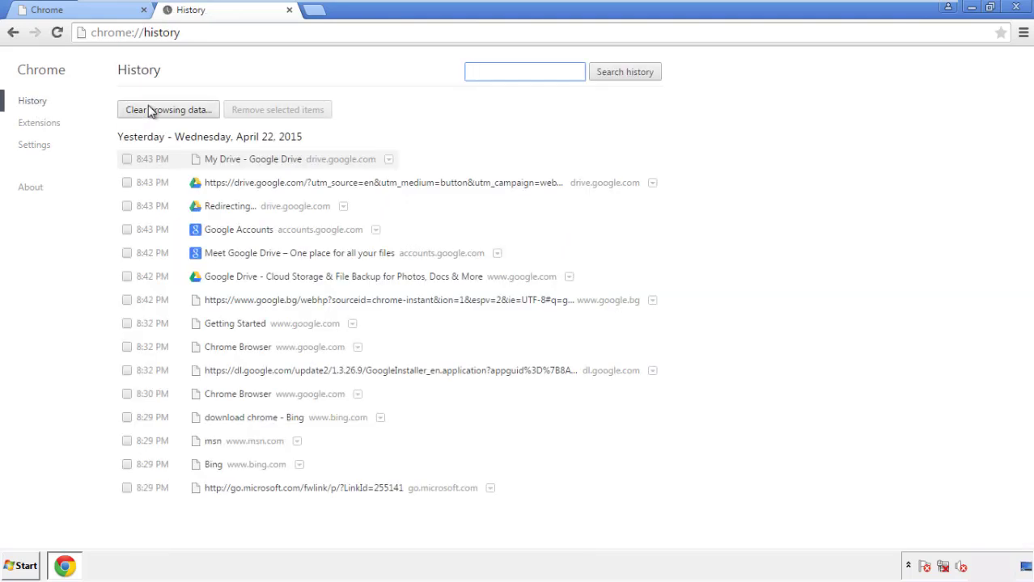
pyautogui.click(167, 109)
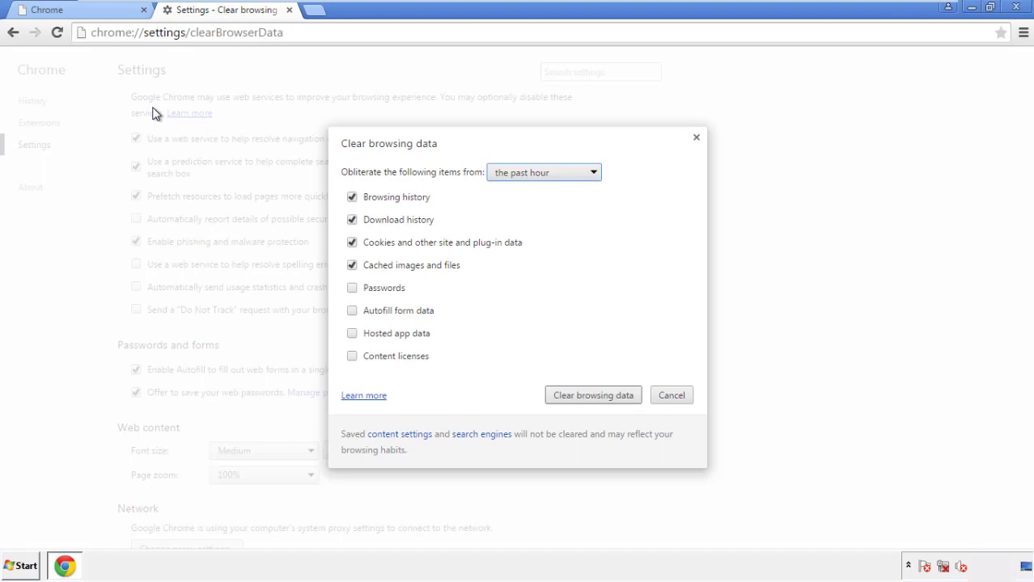
pyautogui.moveTo(522, 174)
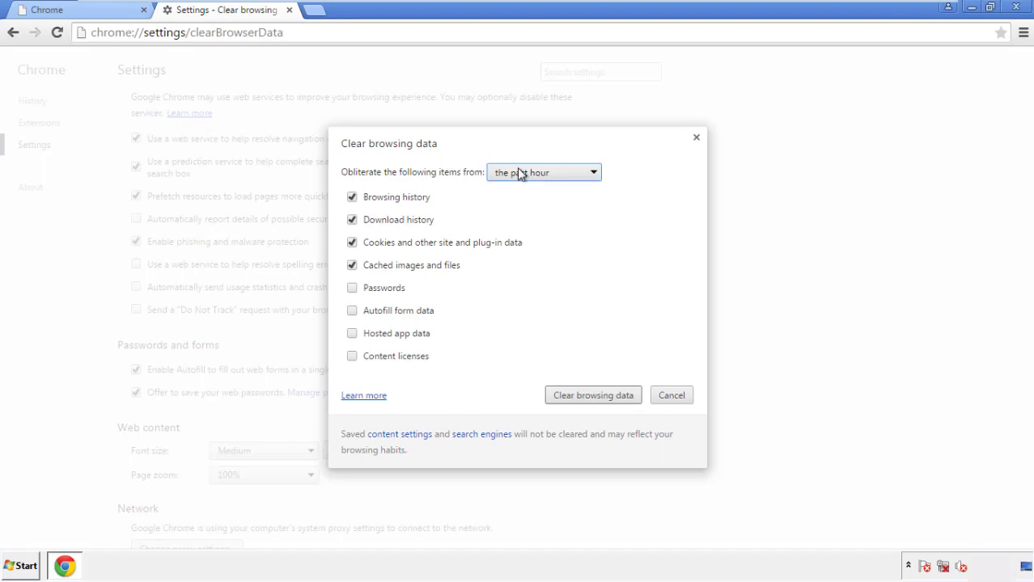
# Clear Chrome data from 'the beginning of time', ticking Autofill, Hosted app data and Content licenses
pyautogui.click(543, 172)
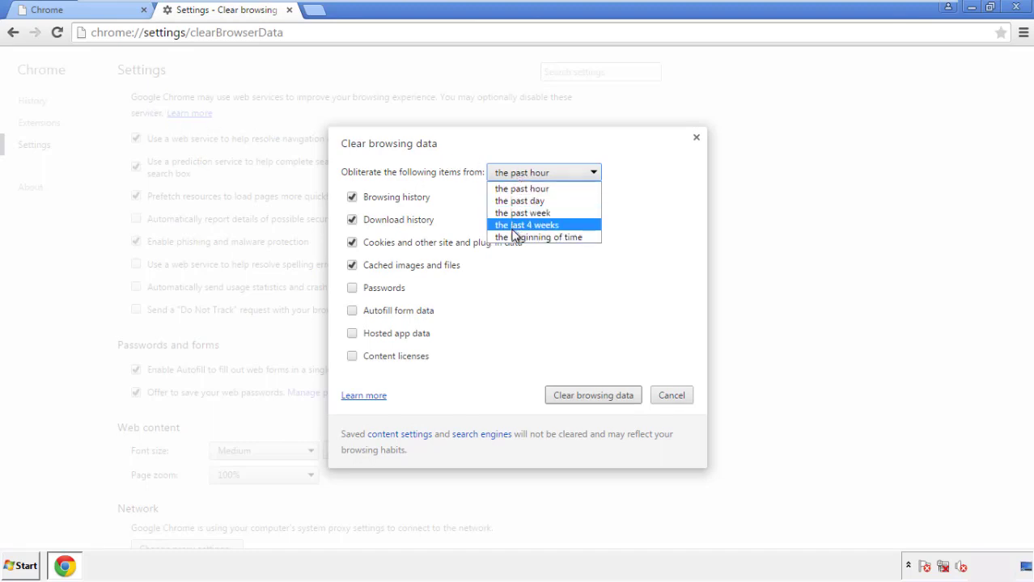
pyautogui.moveTo(521, 188)
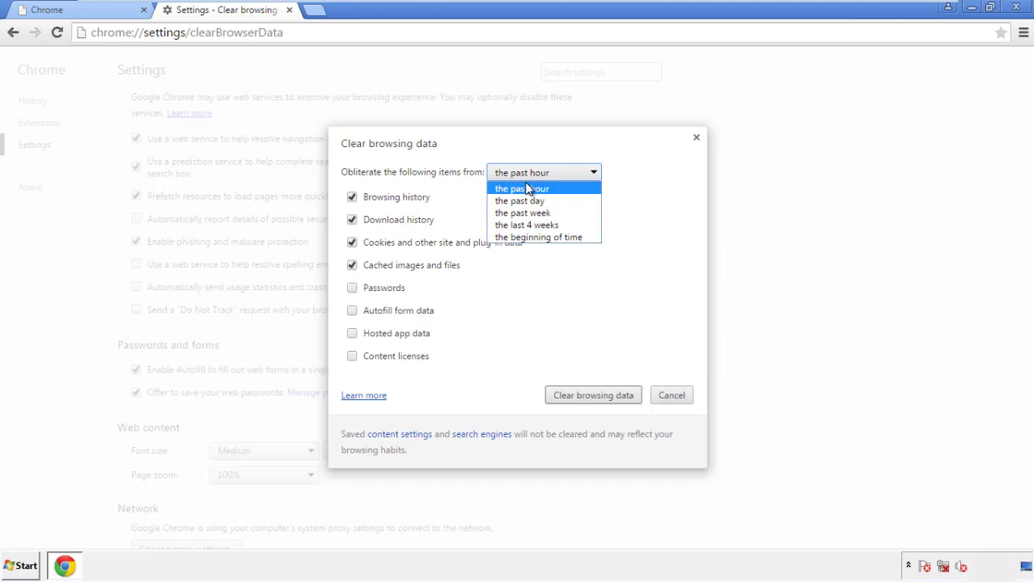
pyautogui.moveTo(517, 237)
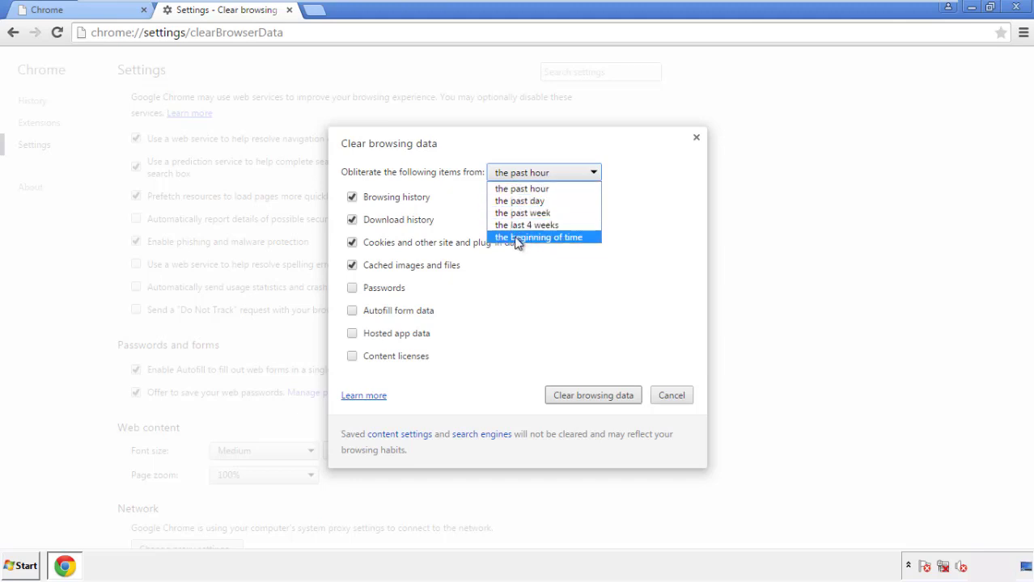
pyautogui.click(540, 237)
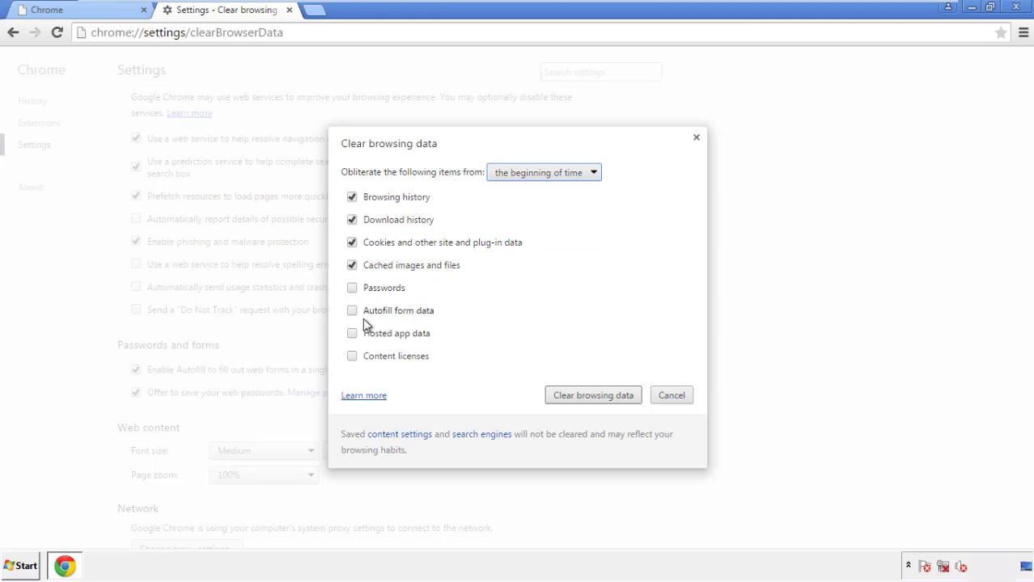
pyautogui.click(352, 333)
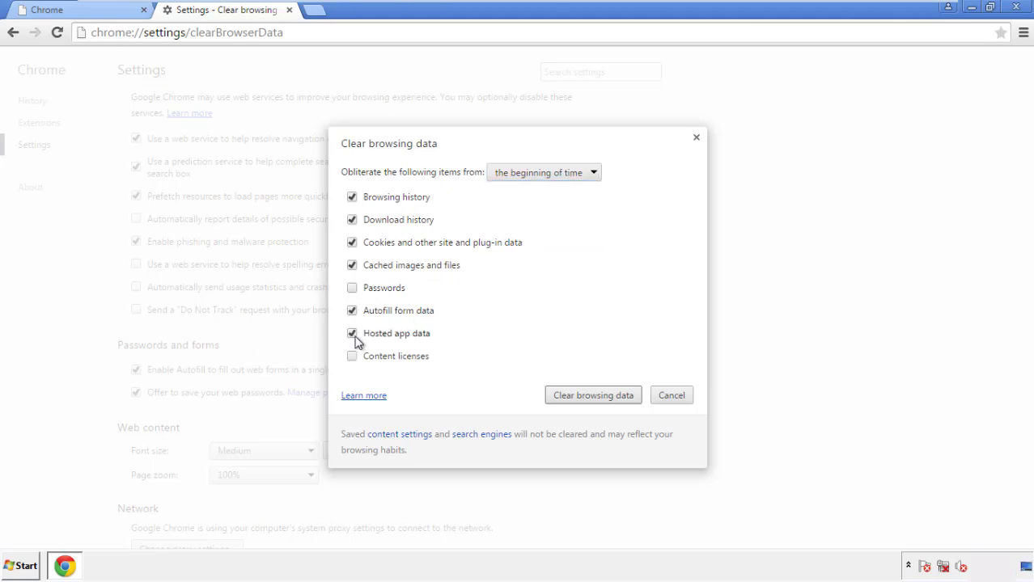
pyautogui.click(352, 356)
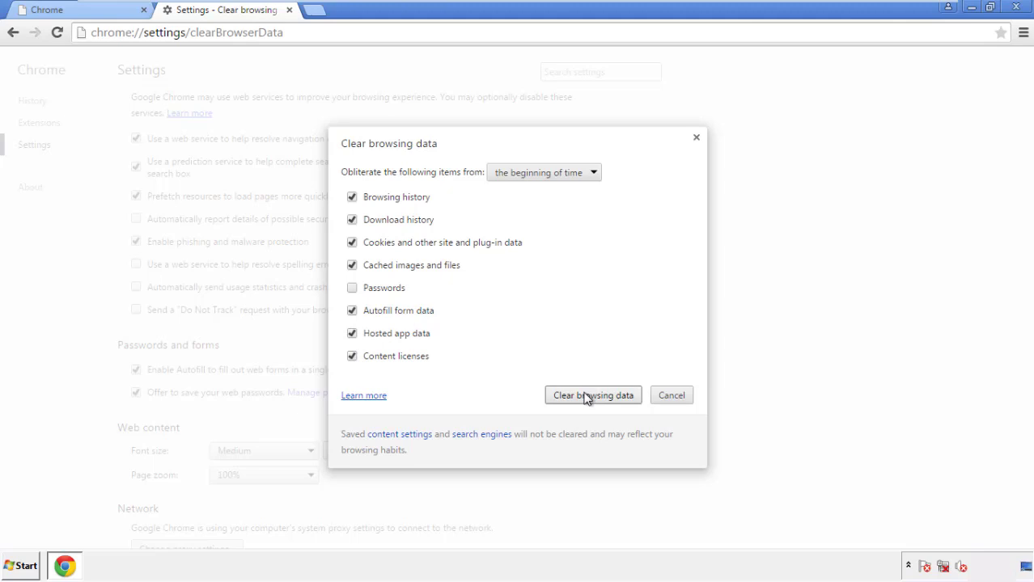
pyautogui.click(592, 396)
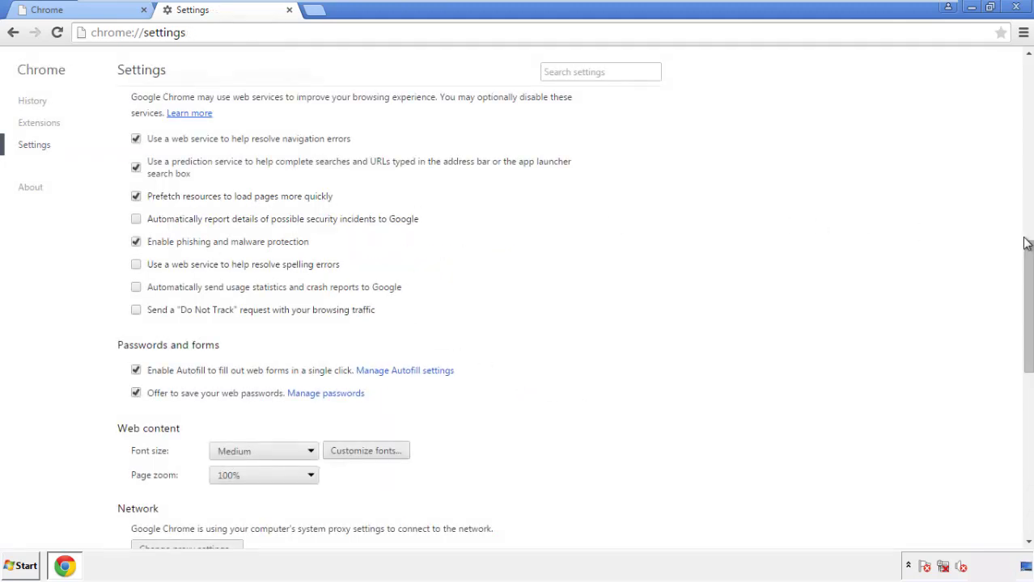
# Reset Chrome's settings to defaults and close the browser
pyautogui.scroll(-3)
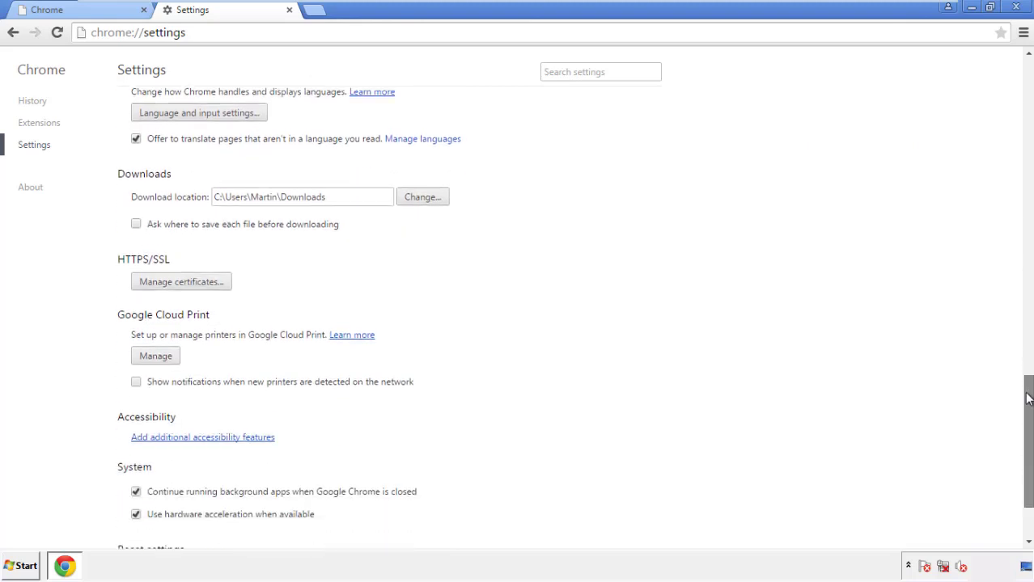
pyautogui.scroll(-3)
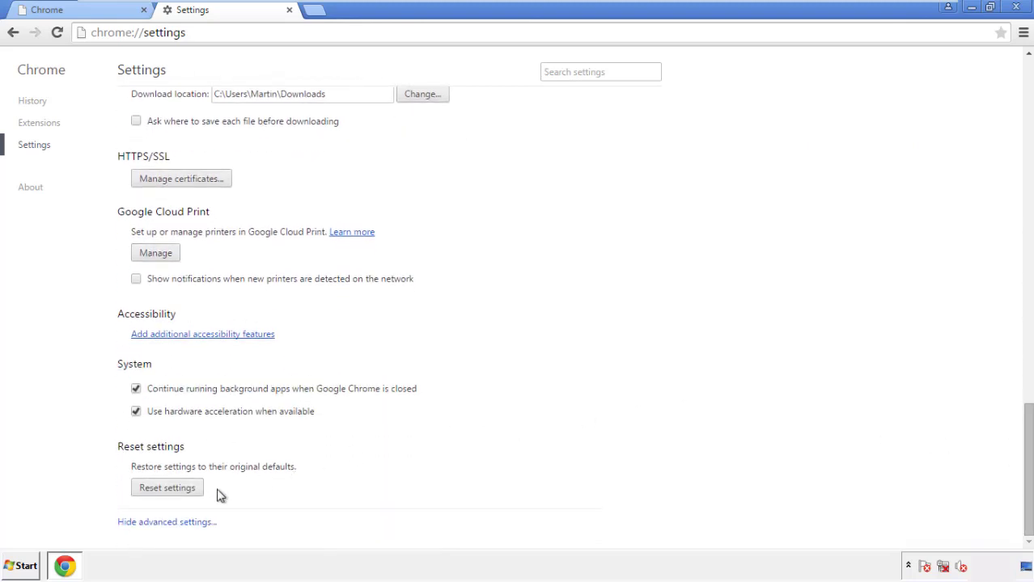
pyautogui.click(167, 488)
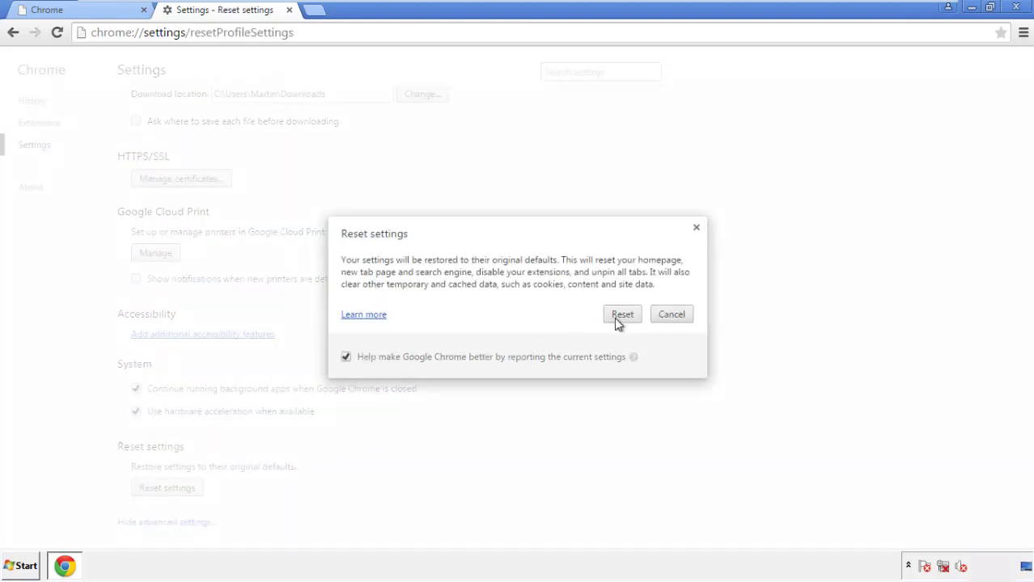
pyautogui.click(622, 314)
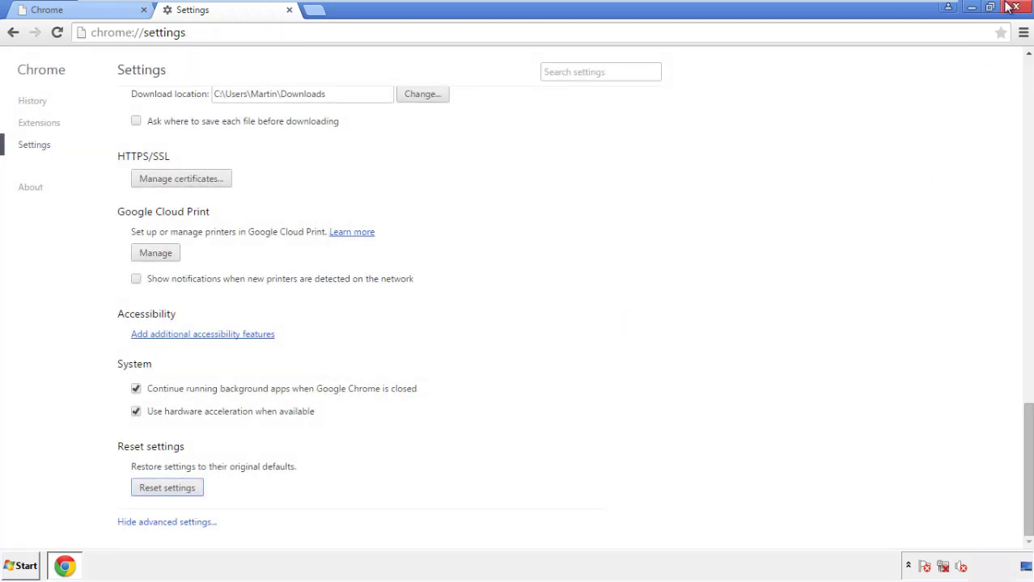
pyautogui.click(1016, 7)
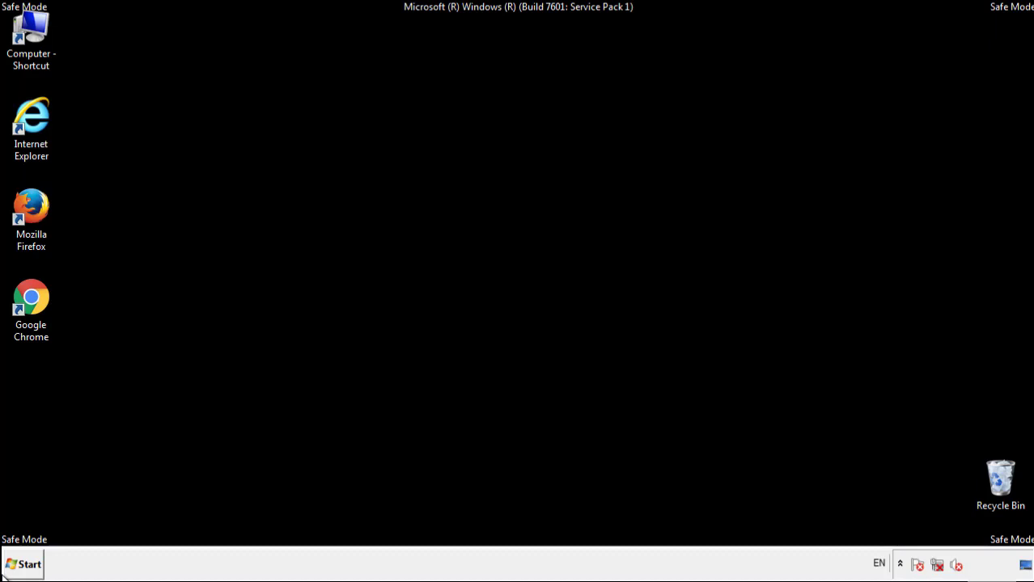
pyautogui.moveTo(53, 221)
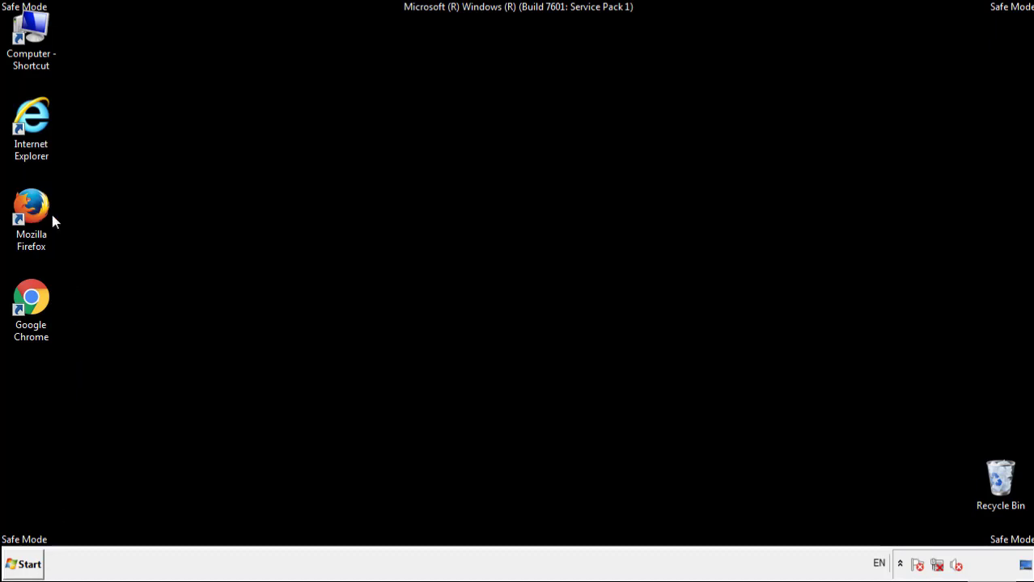
# Reopen Firefox and remove the Search Mine extension in the Add-ons Manager
pyautogui.doubleClick(31, 204)
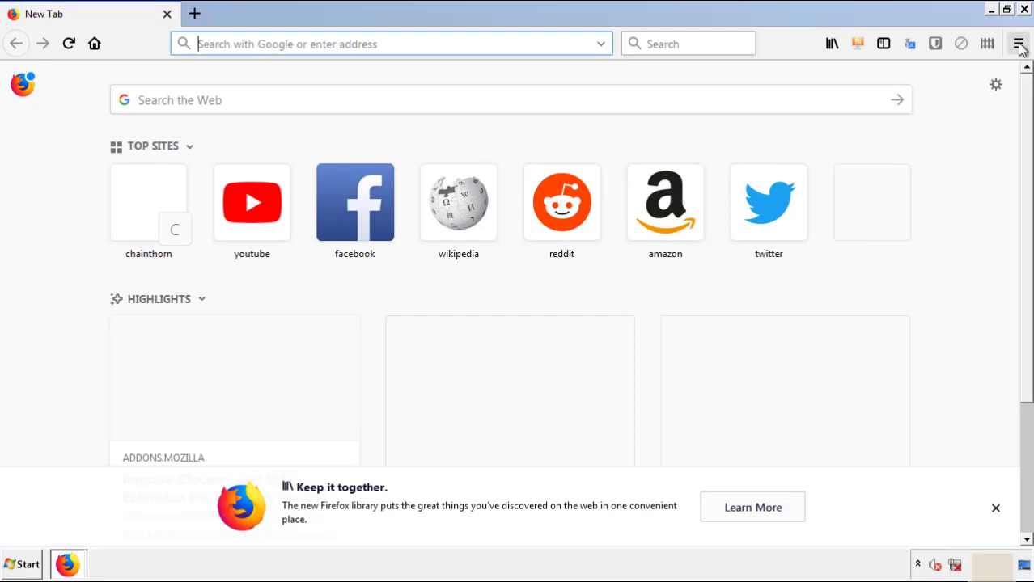
pyautogui.click(1018, 44)
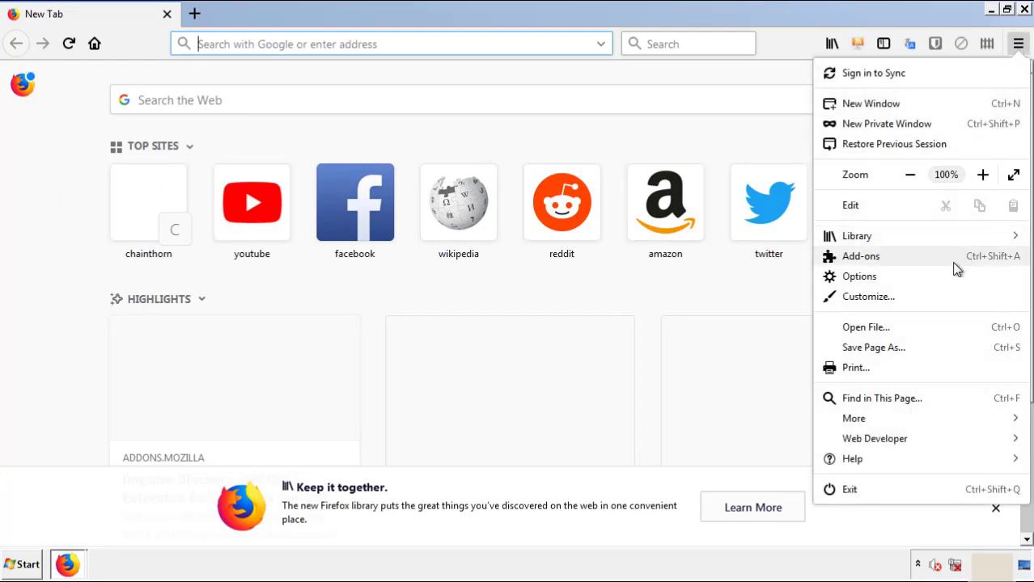
pyautogui.click(860, 256)
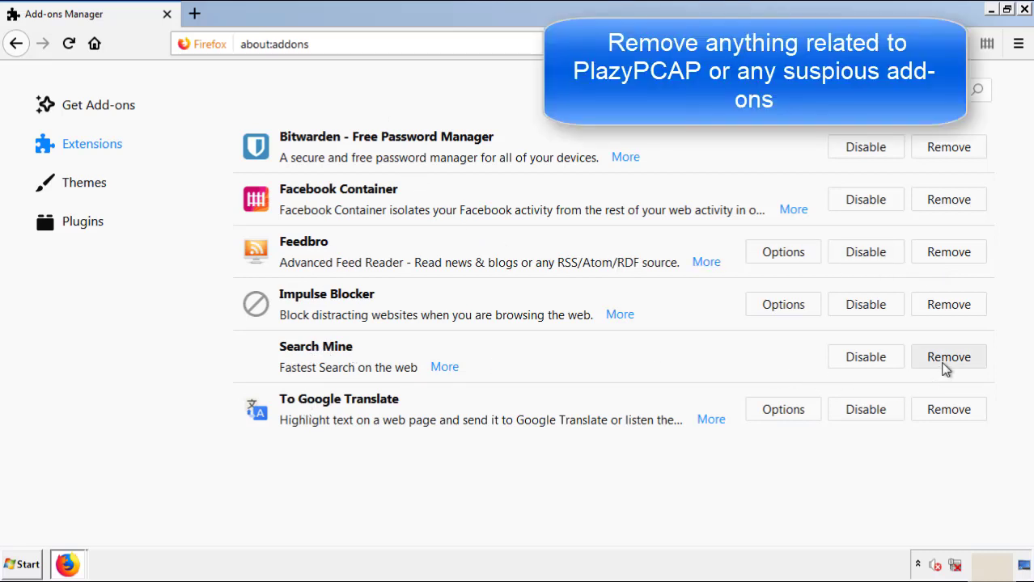
pyautogui.click(948, 357)
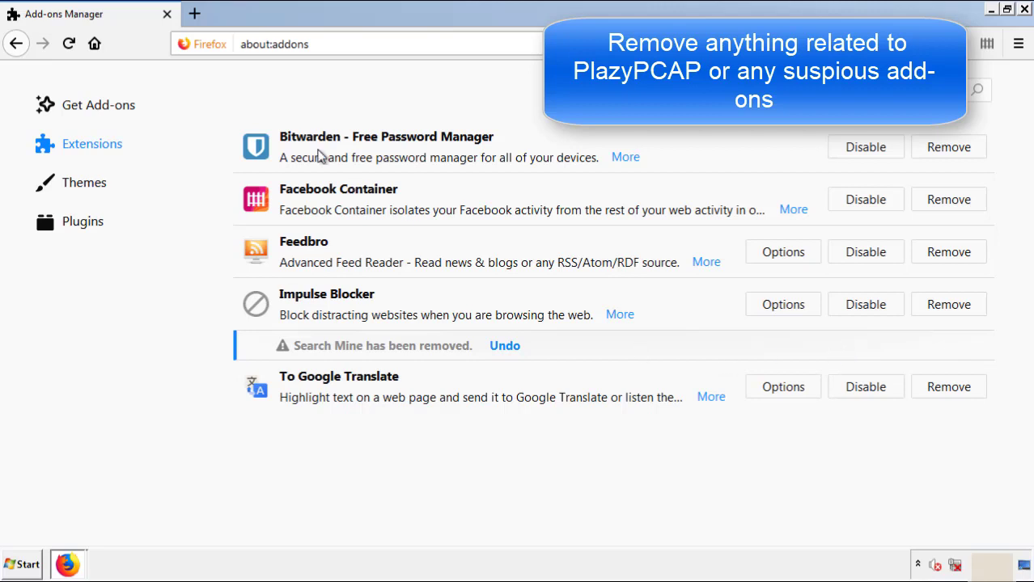
pyautogui.moveTo(976, 46)
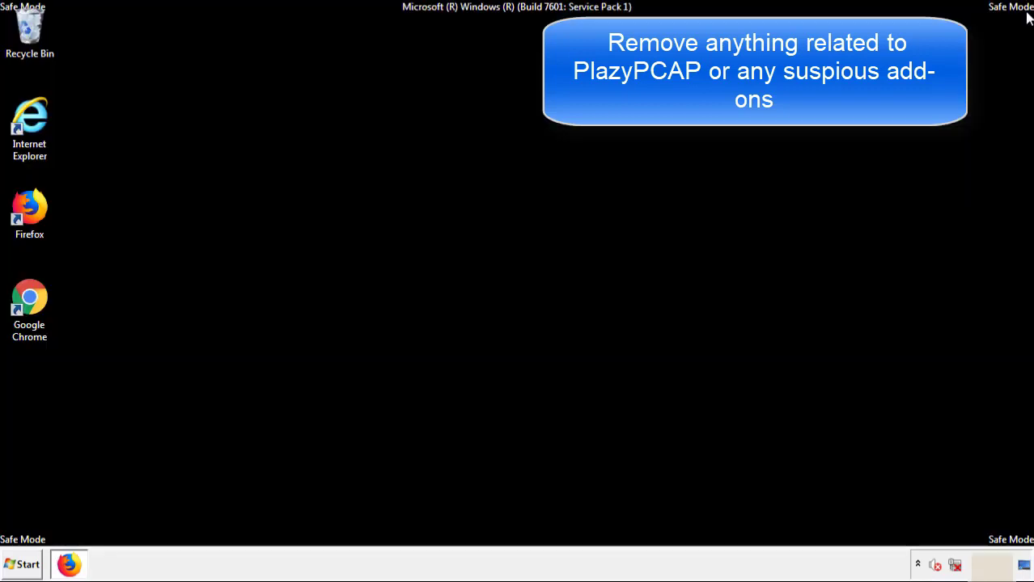
pyautogui.moveTo(29, 303)
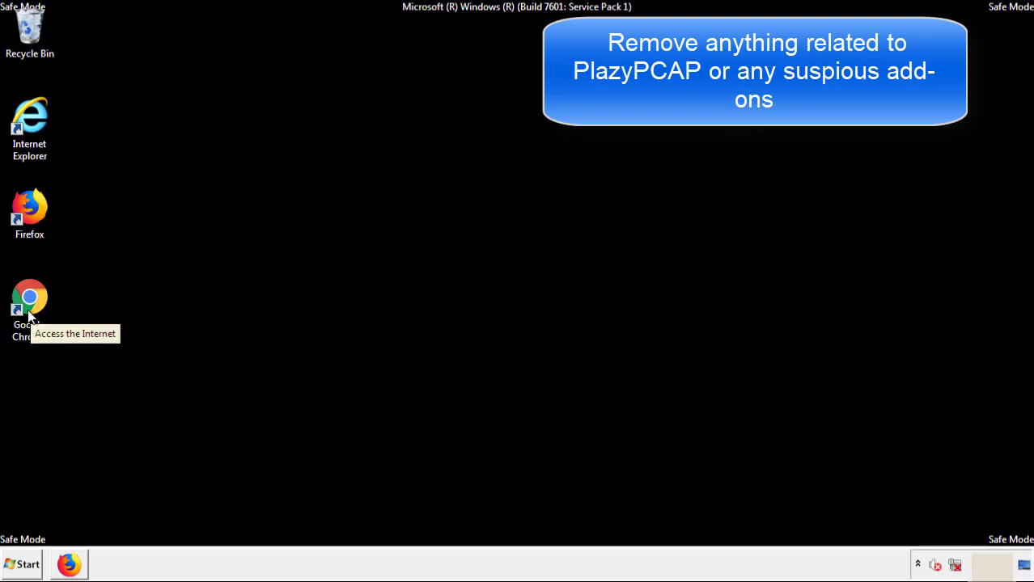
# Review Google Chrome's installed extensions page, then close Chrome and bring up the Start menu
pyautogui.doubleClick(29, 299)
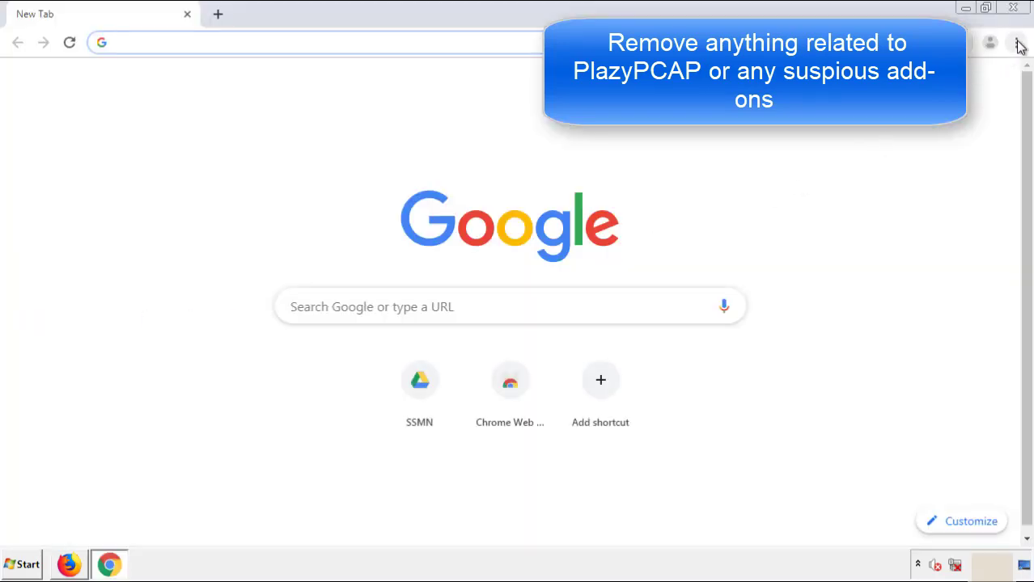
pyautogui.click(1016, 42)
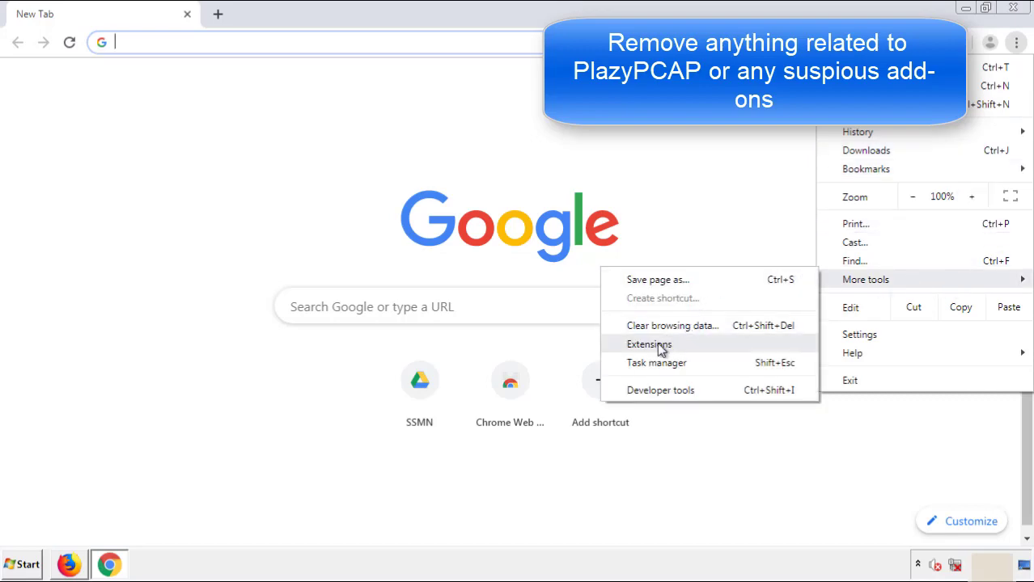
pyautogui.click(649, 345)
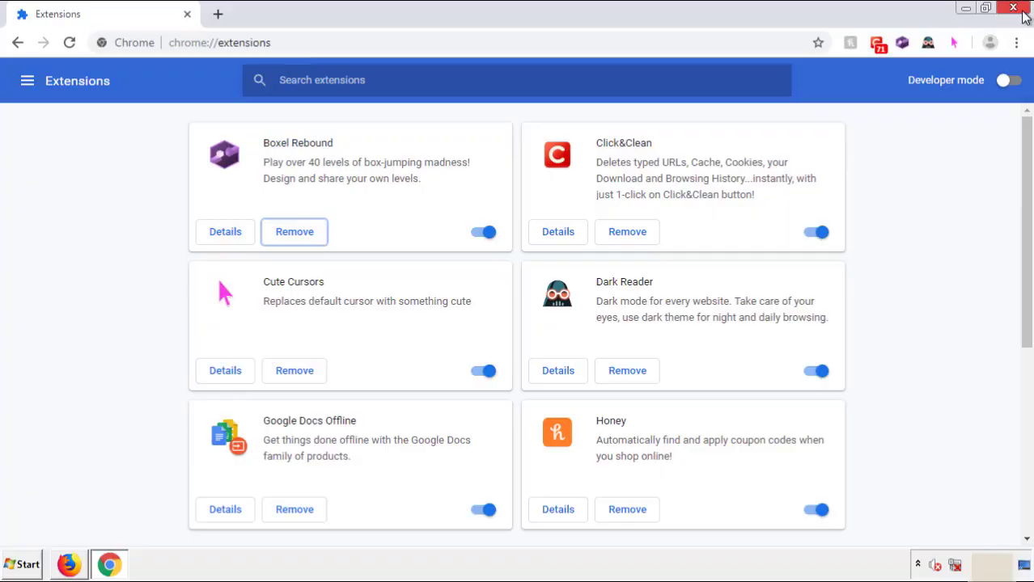
pyautogui.click(1014, 7)
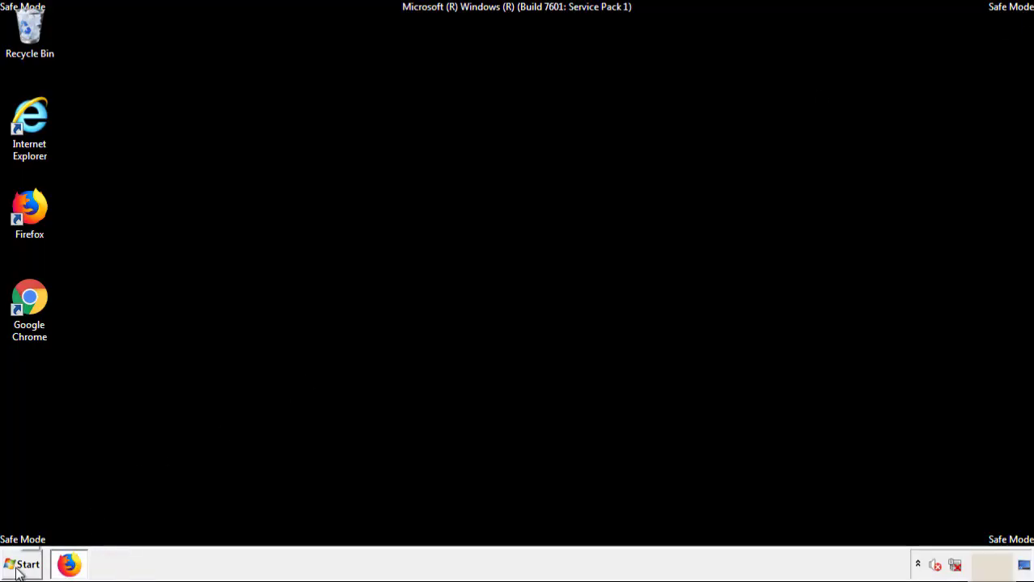
pyautogui.click(22, 564)
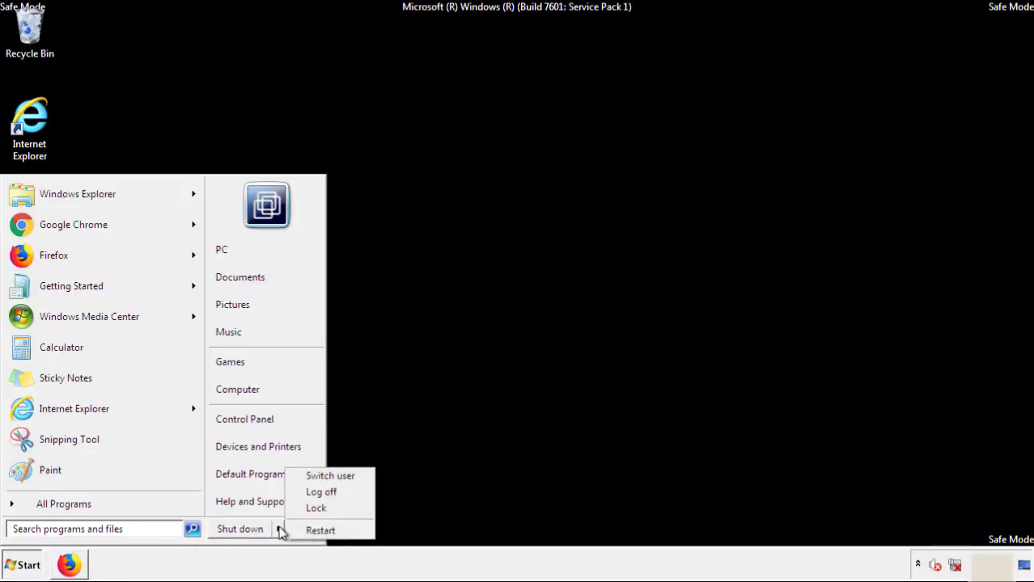